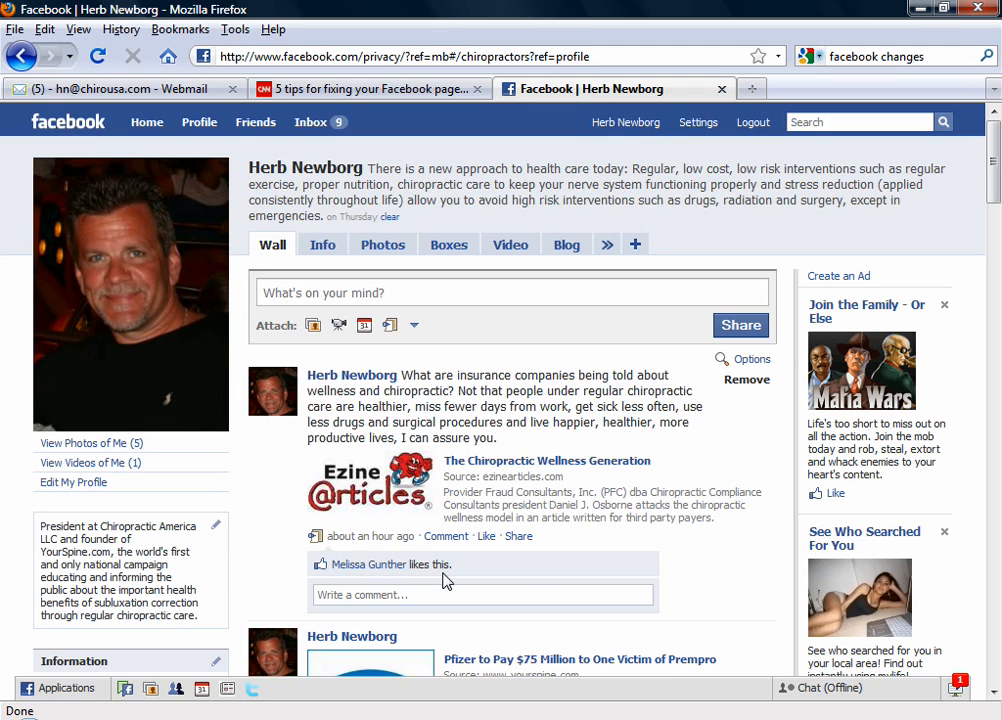
mouse_move(521, 578)
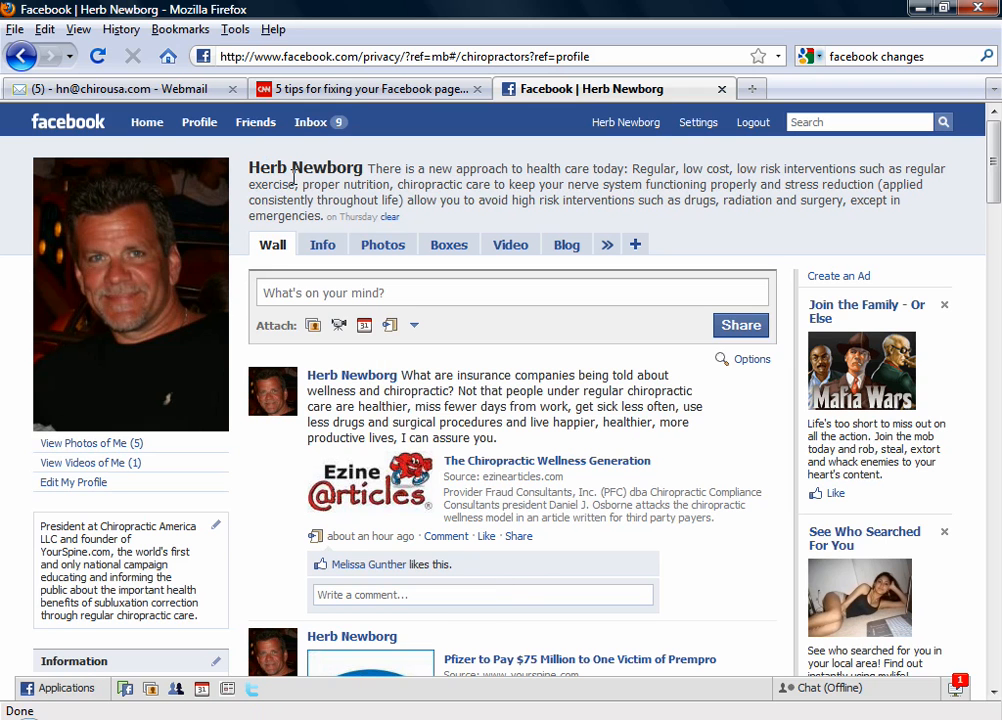
mouse_move(147, 121)
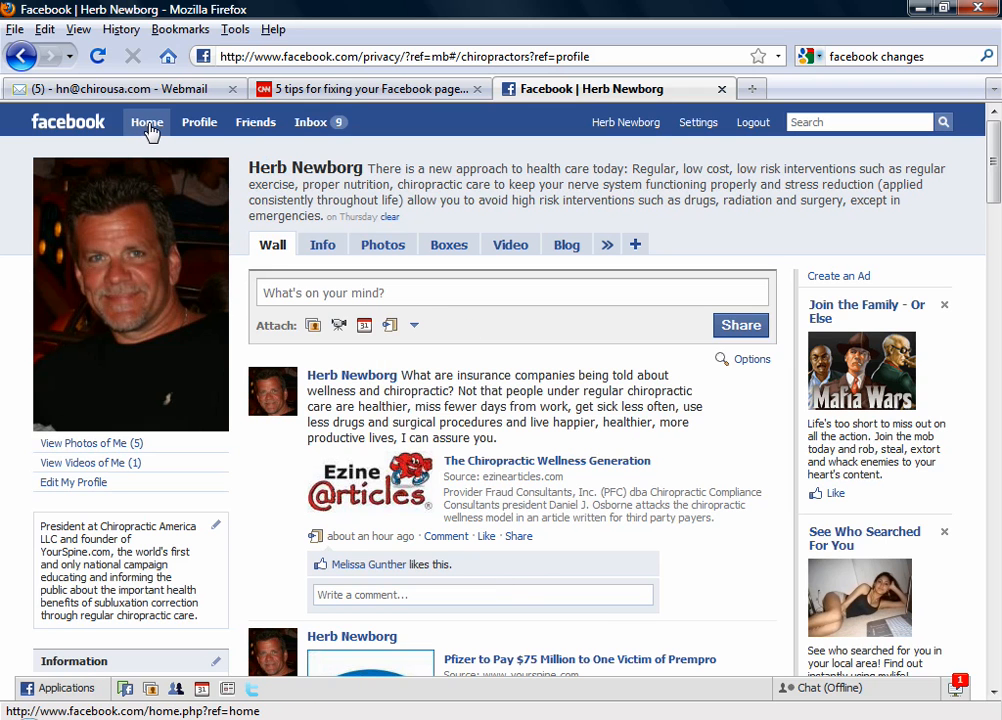
- Go Home, switch to Live Feed and back to News Feed, then scroll the posts
click(146, 121)
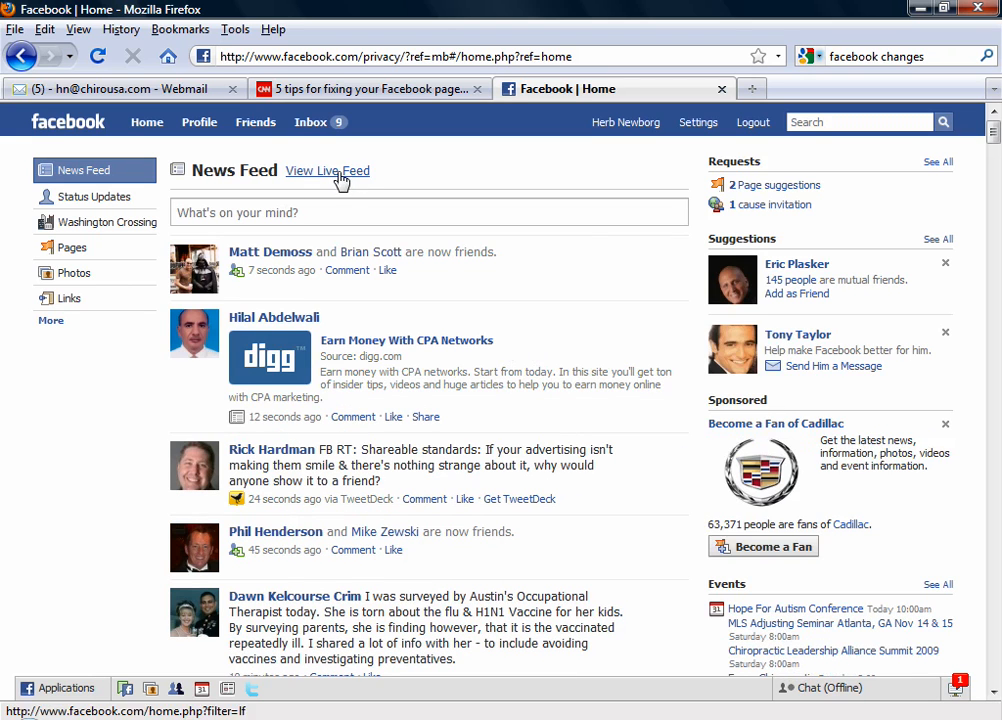
click(326, 170)
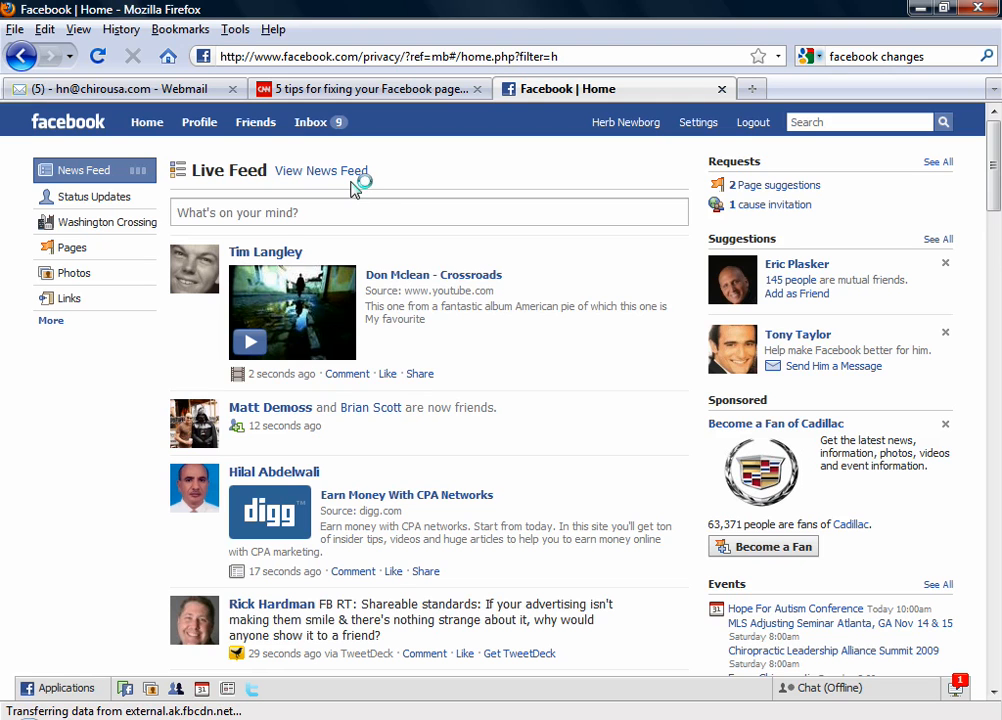
click(321, 170)
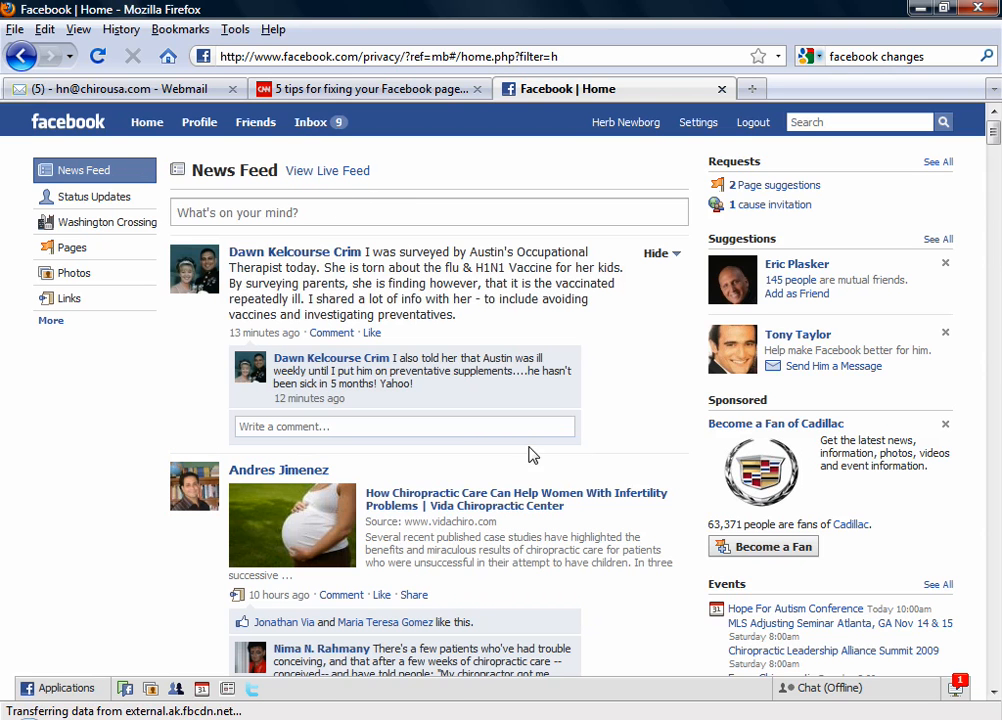
mouse_move(531, 405)
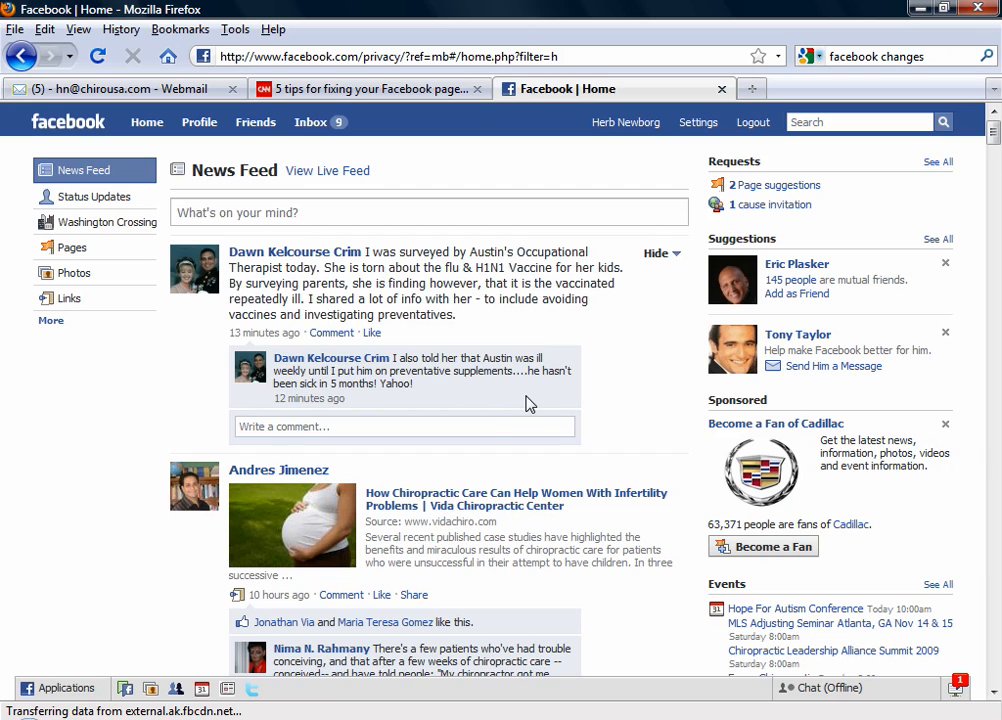
mouse_move(490, 416)
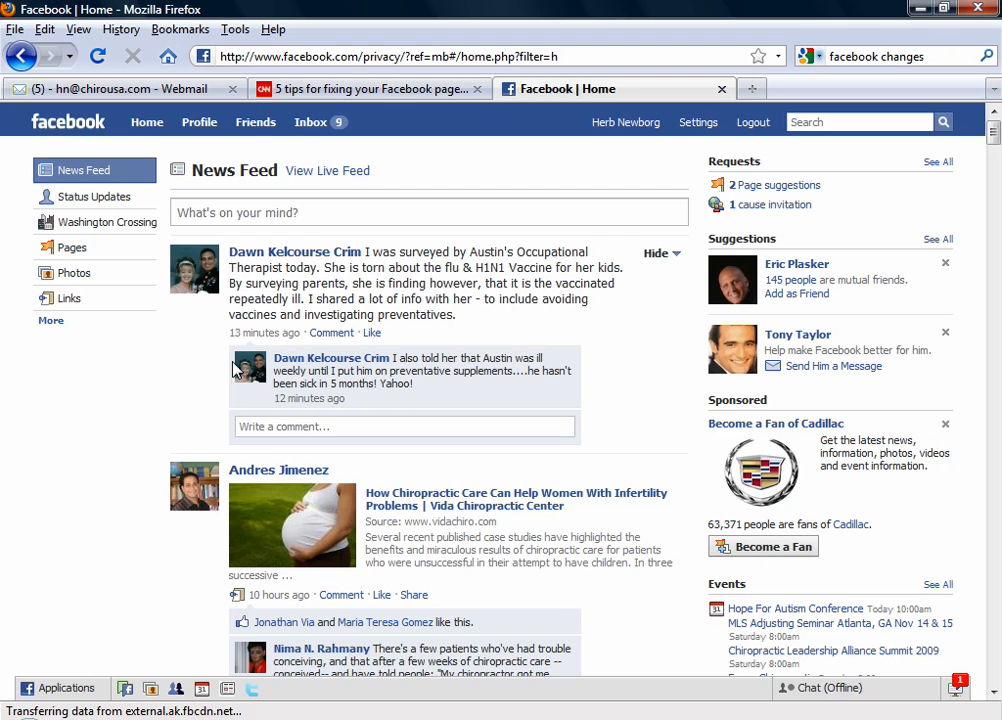
scroll(down, 3)
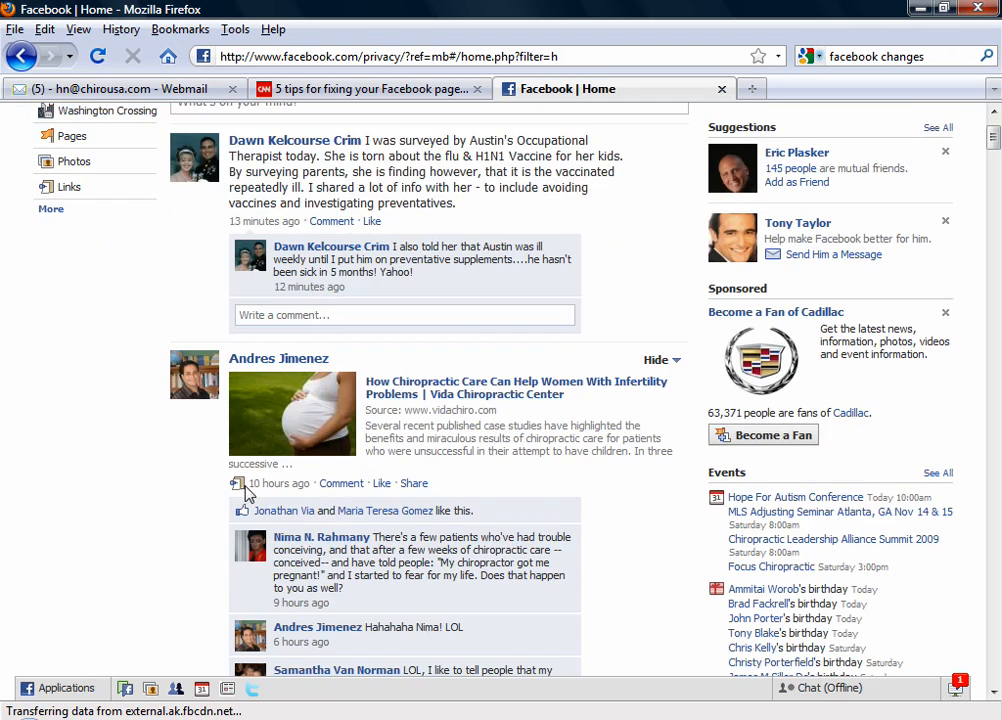
scroll(down, 3)
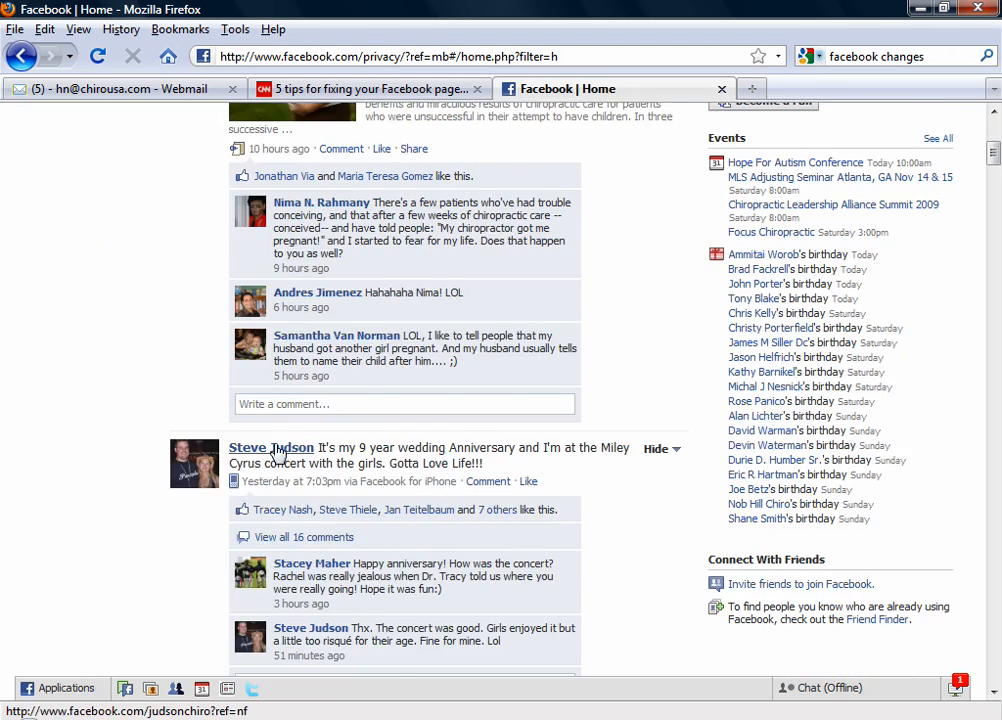
scroll(down, 3)
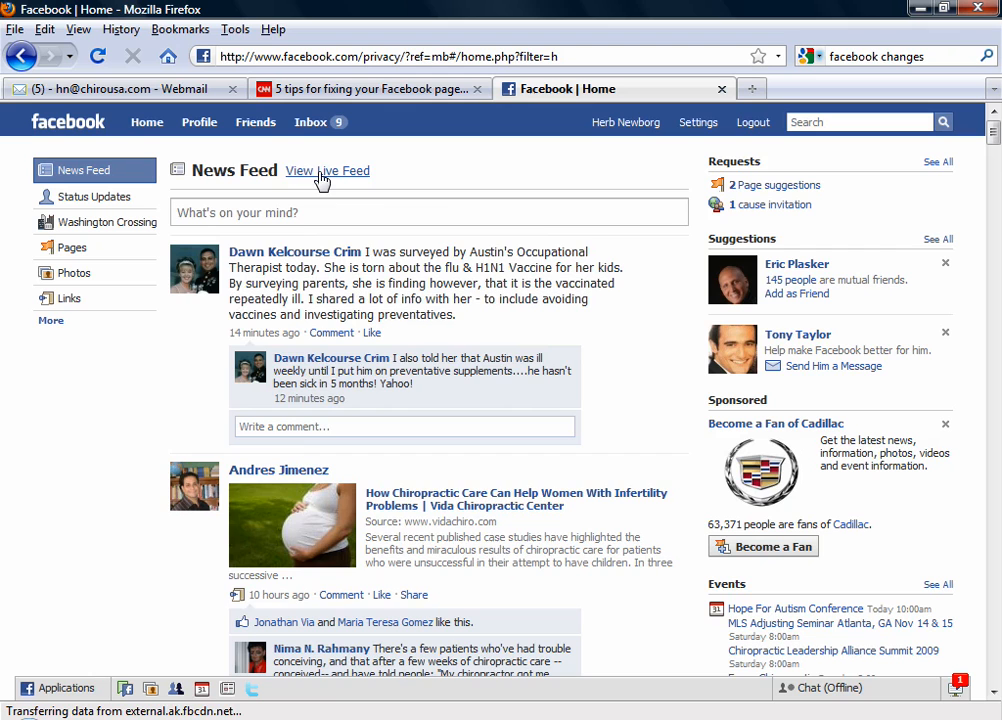
- Switch to View Live Feed and scroll down through the recent friend activity
click(328, 170)
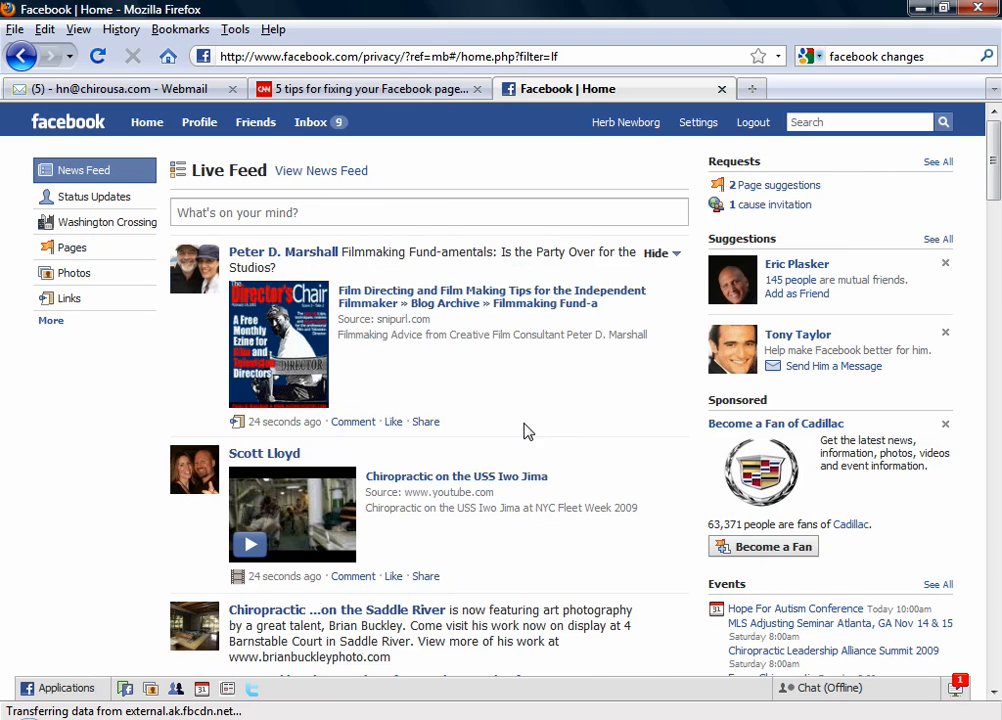
mouse_move(529, 331)
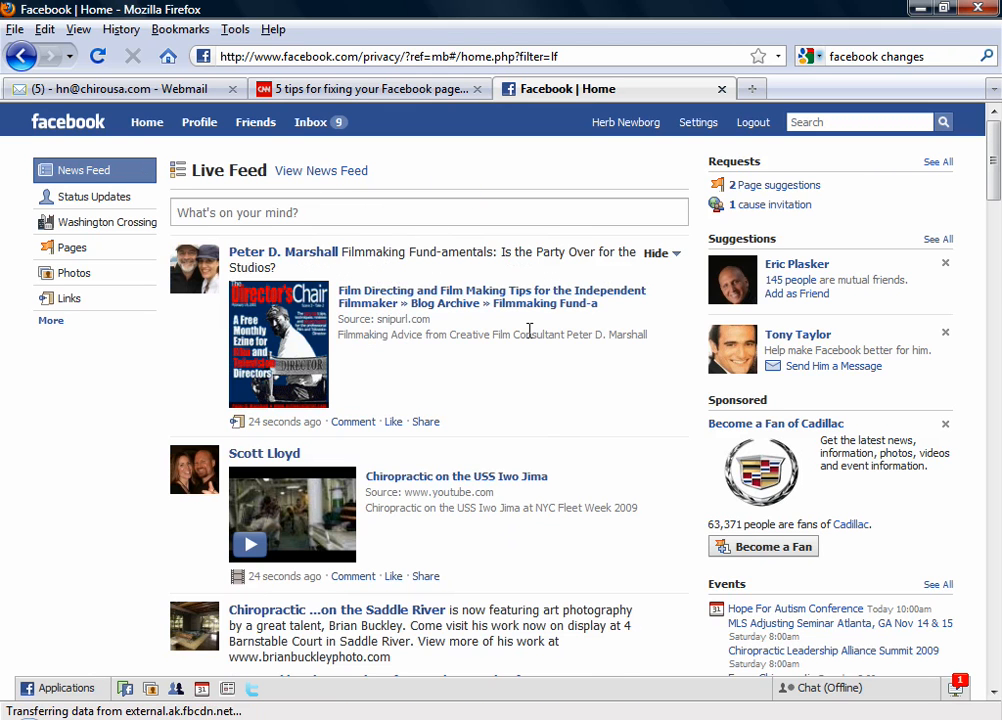
mouse_move(388, 354)
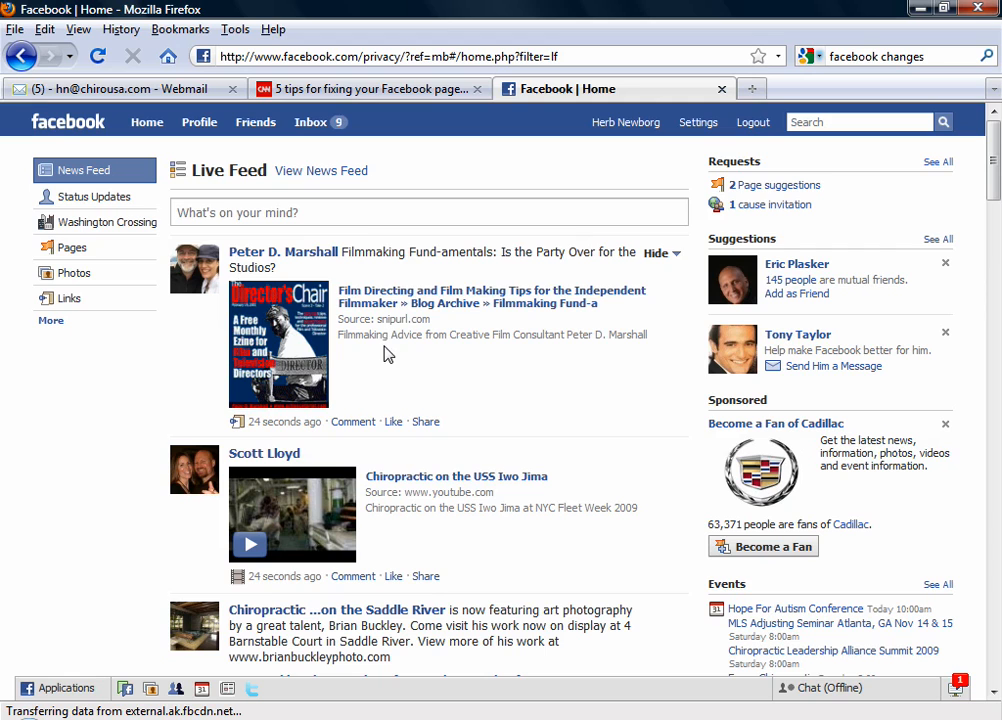
mouse_move(387, 401)
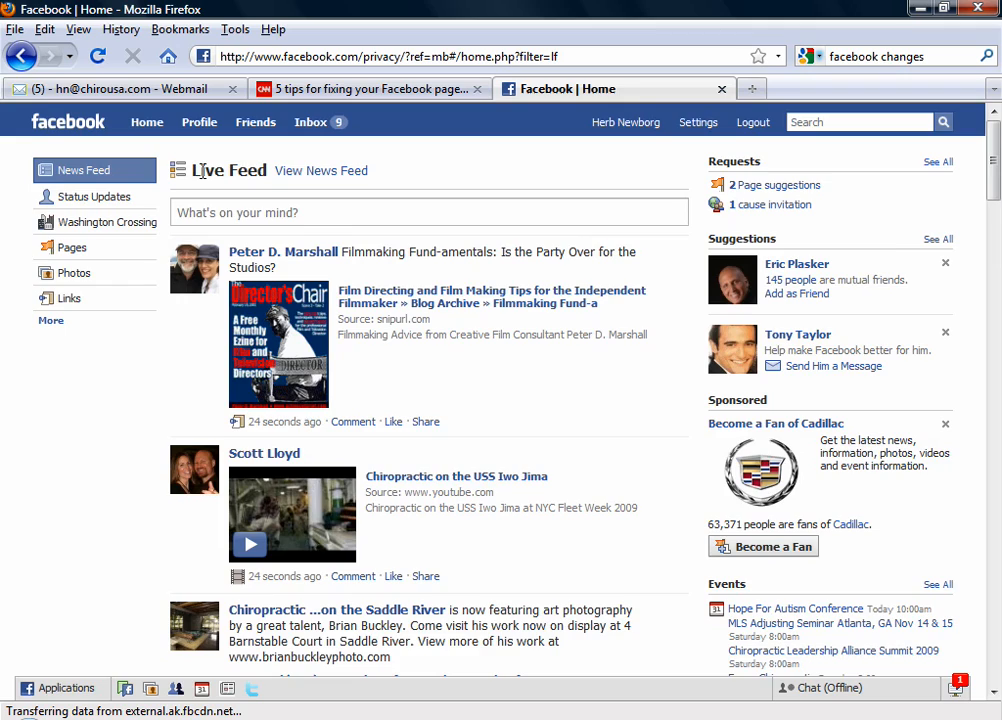
scroll(down, 3)
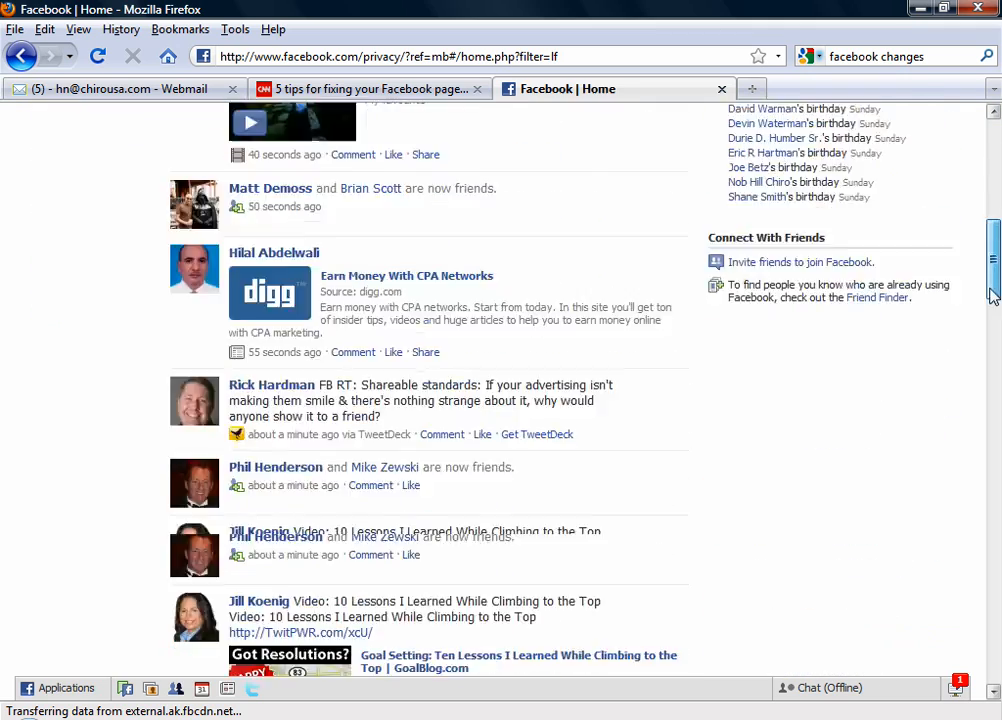
scroll(down, 3)
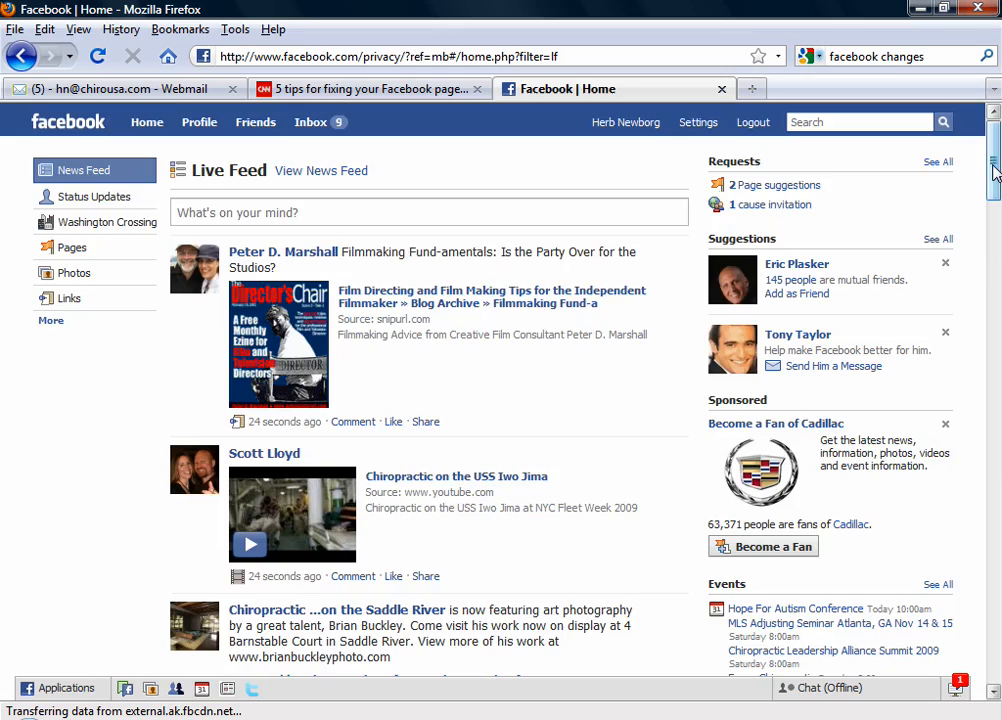
scroll(down, 3)
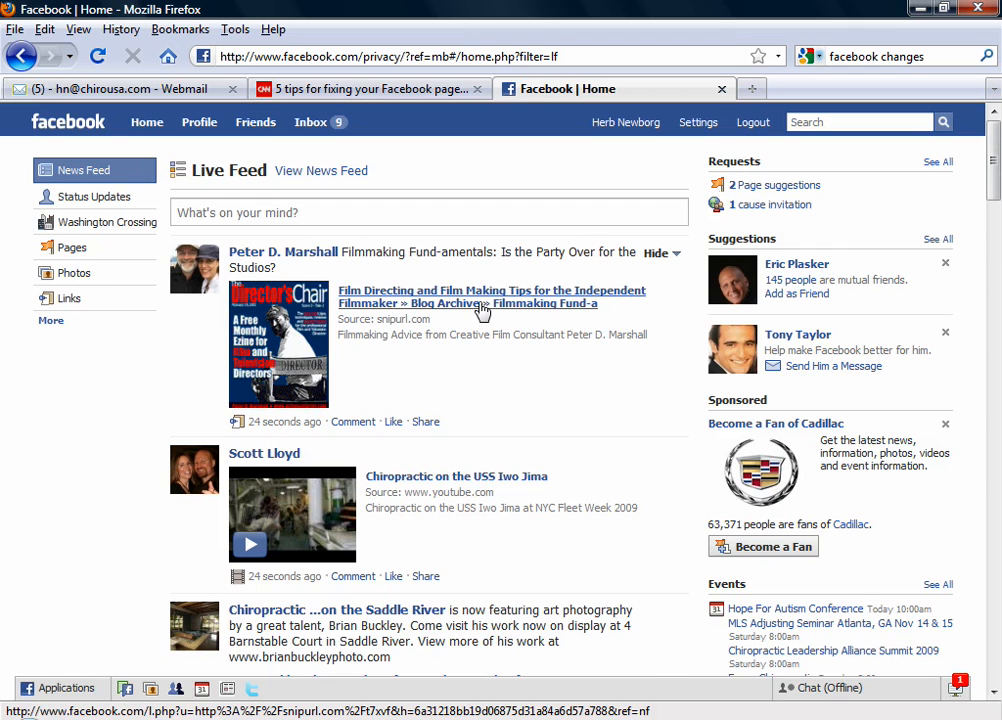
mouse_move(415, 315)
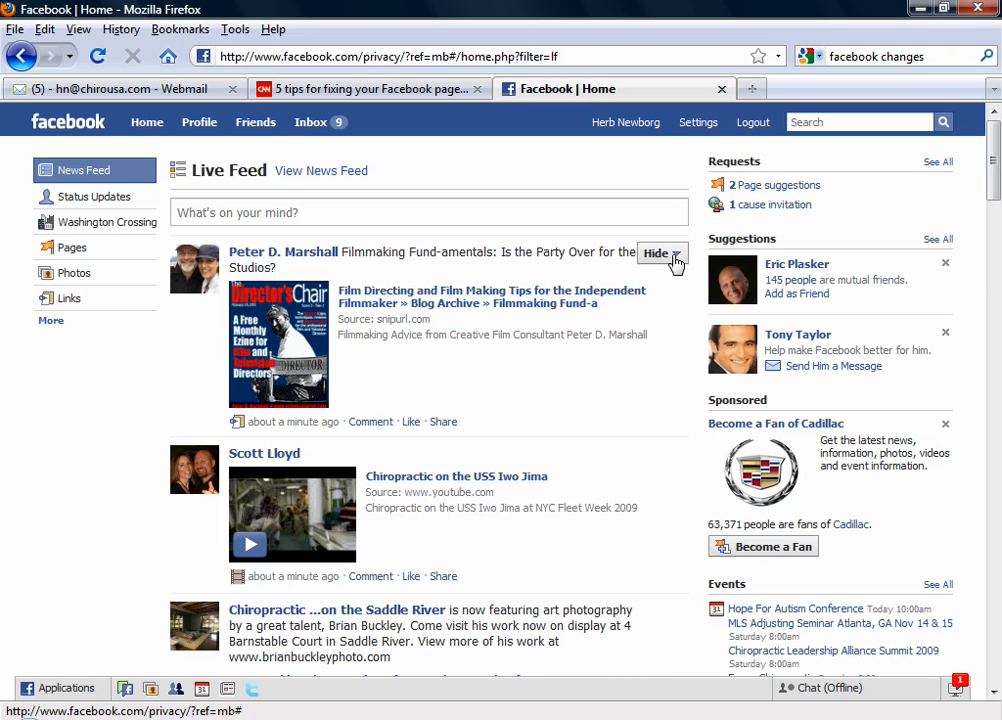
click(662, 253)
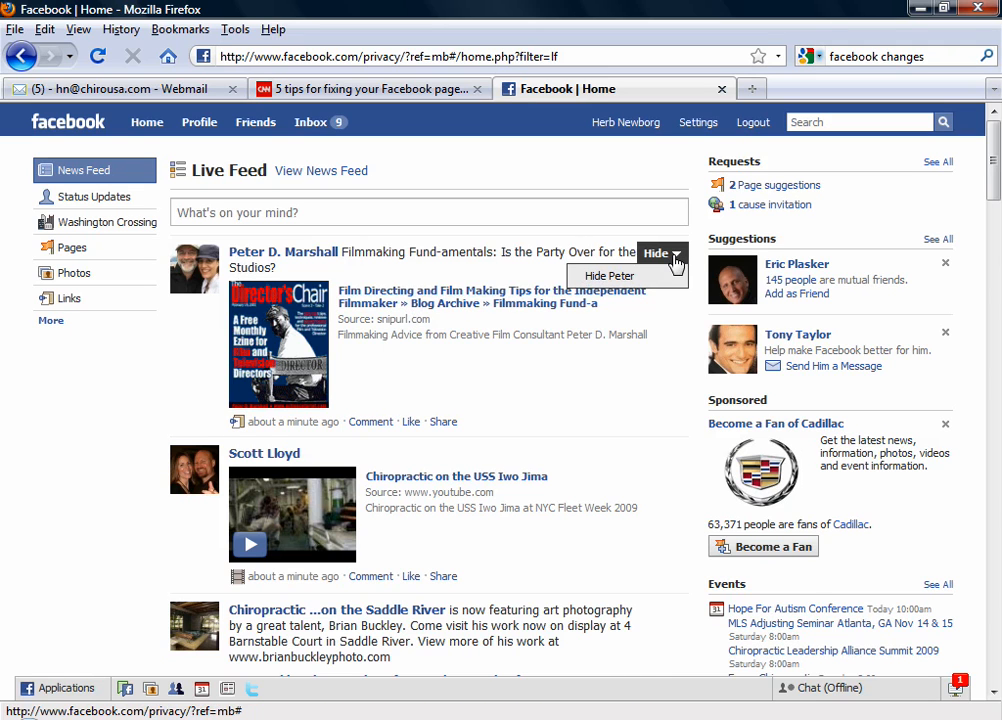
mouse_move(609, 276)
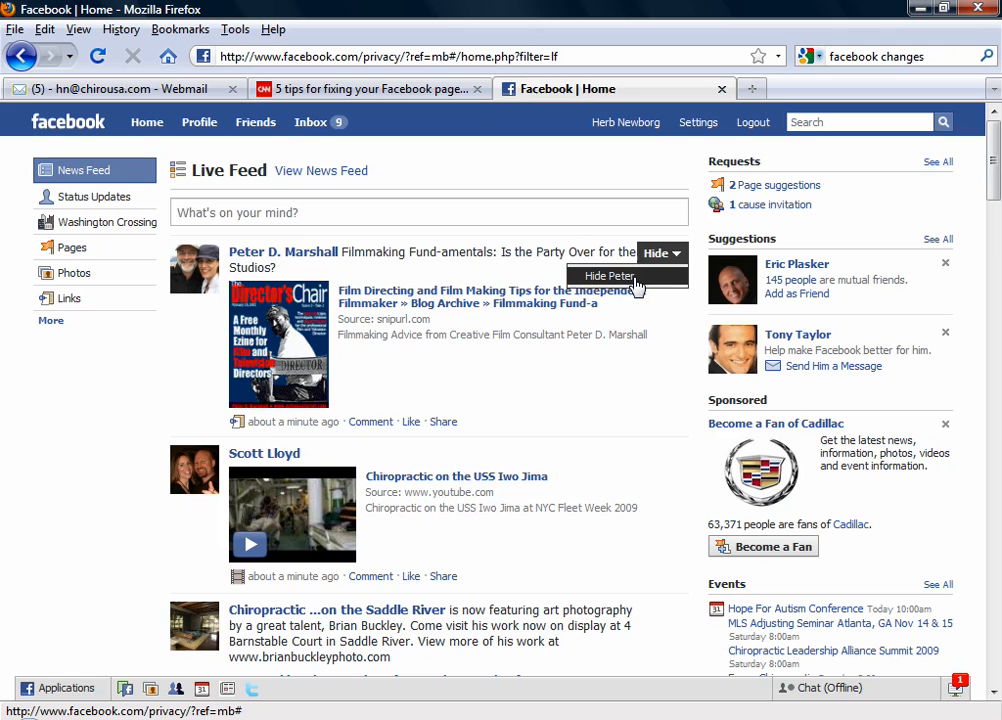
mouse_move(650, 280)
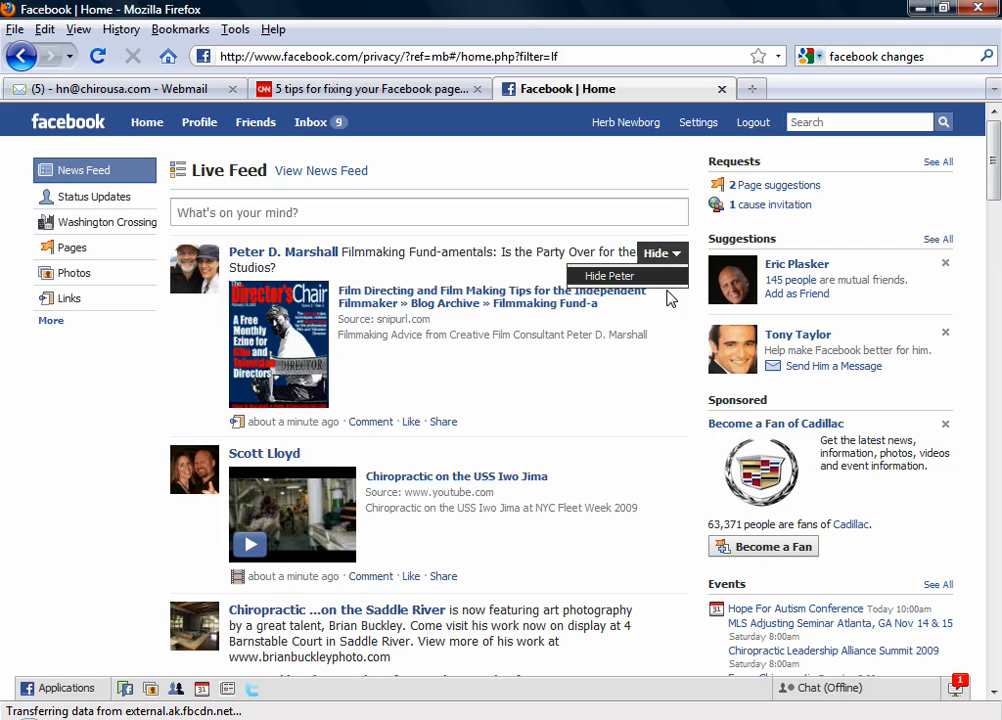
mouse_move(393, 350)
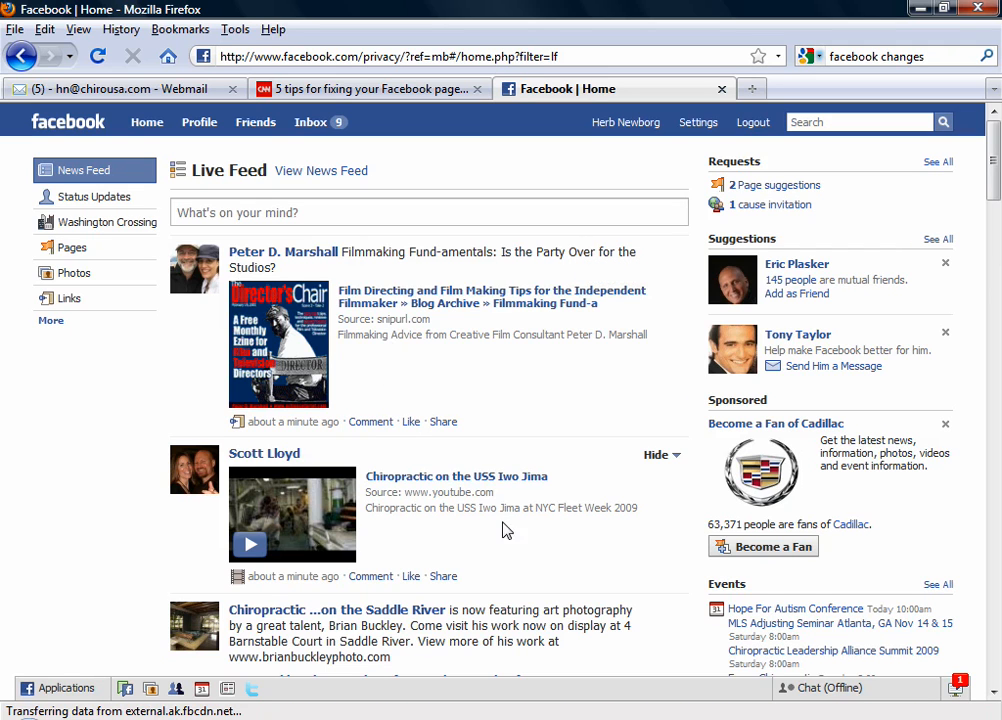
mouse_move(661, 253)
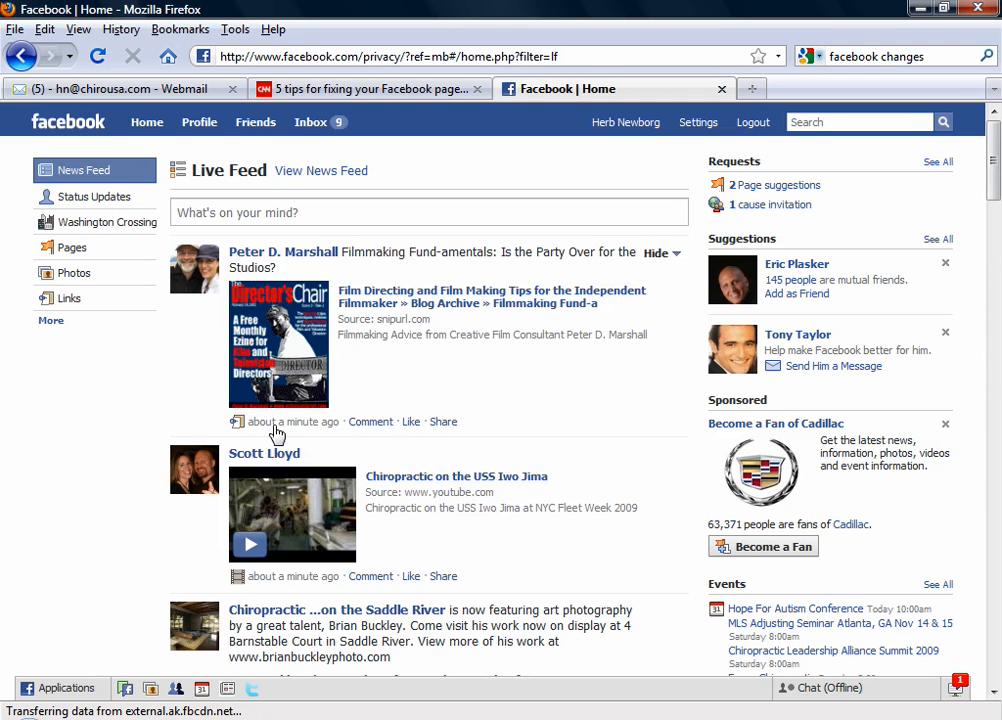
scroll(down, 3)
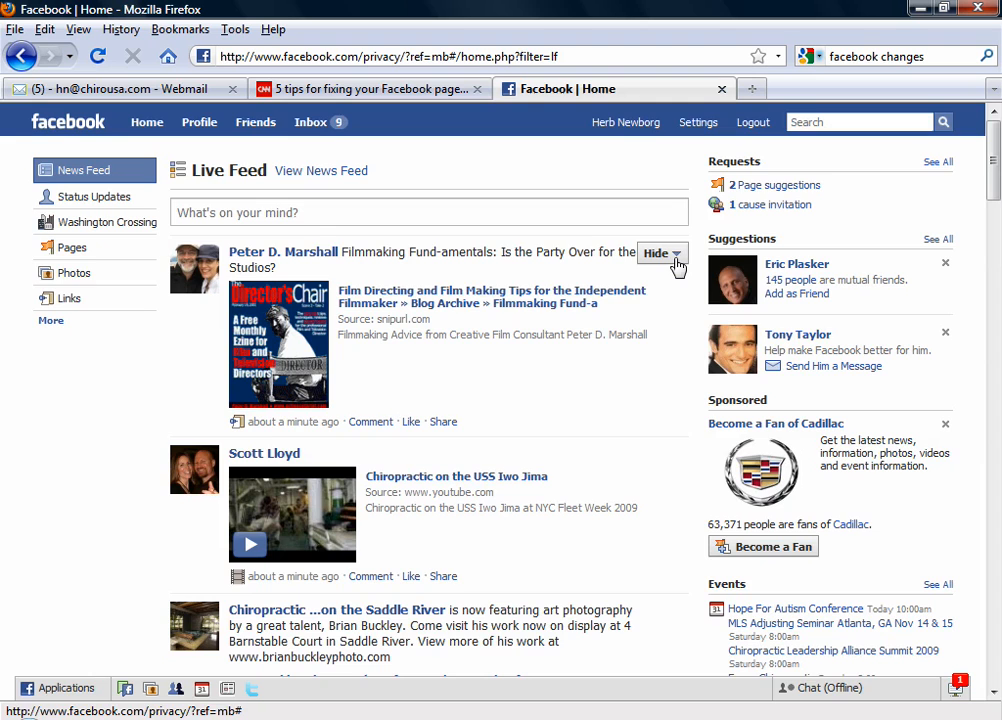
scroll(down, 3)
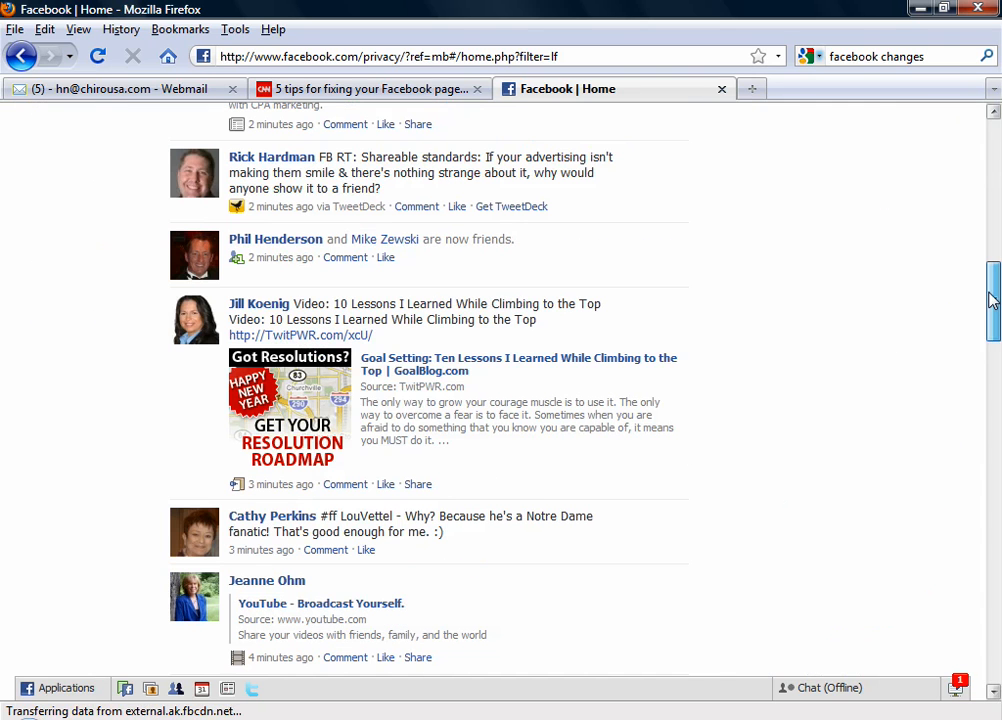
mouse_move(660, 305)
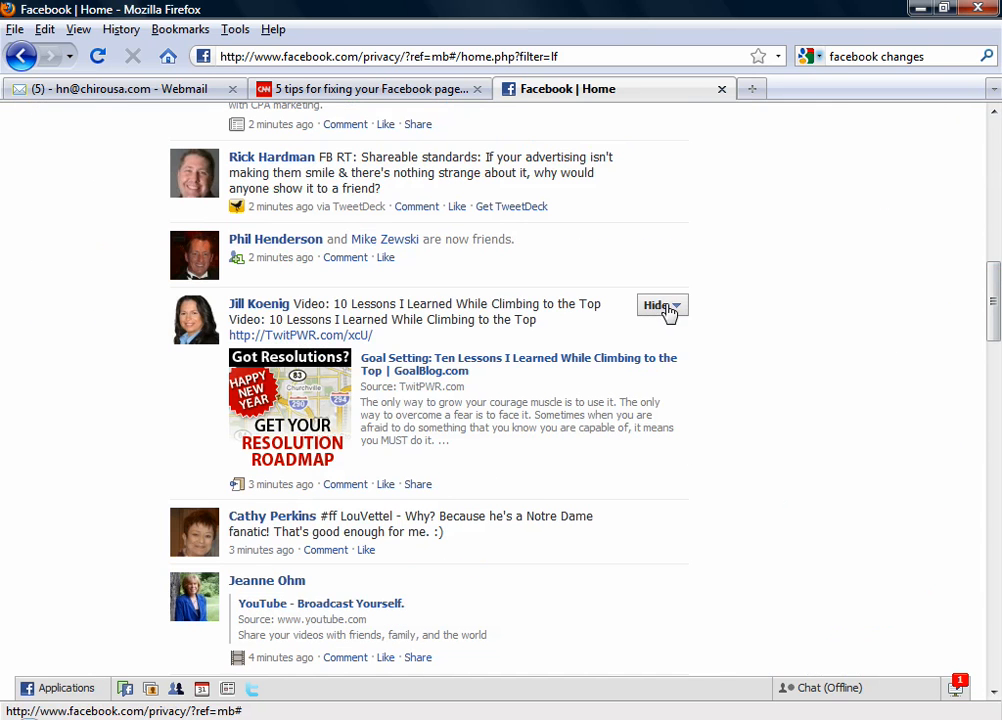
scroll(down, 3)
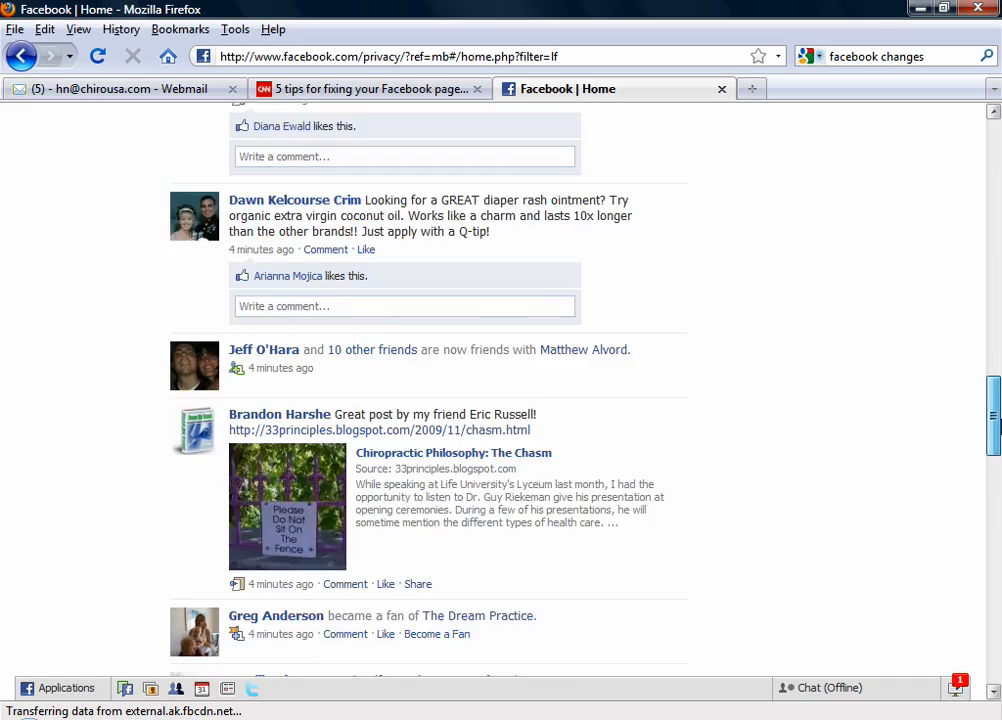
scroll(down, 3)
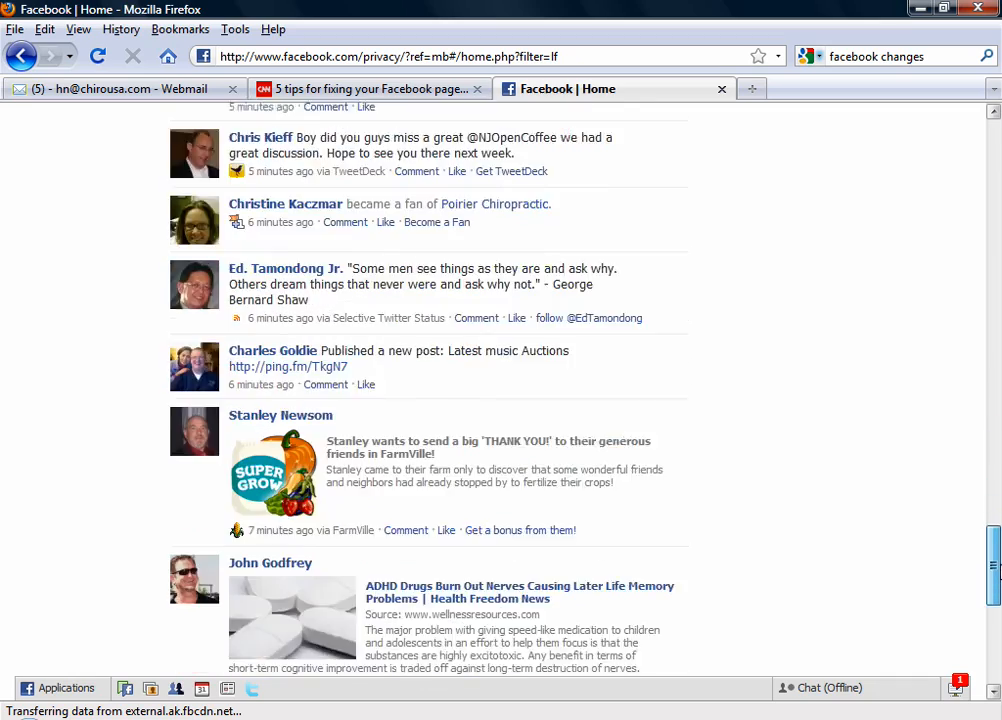
scroll(down, 3)
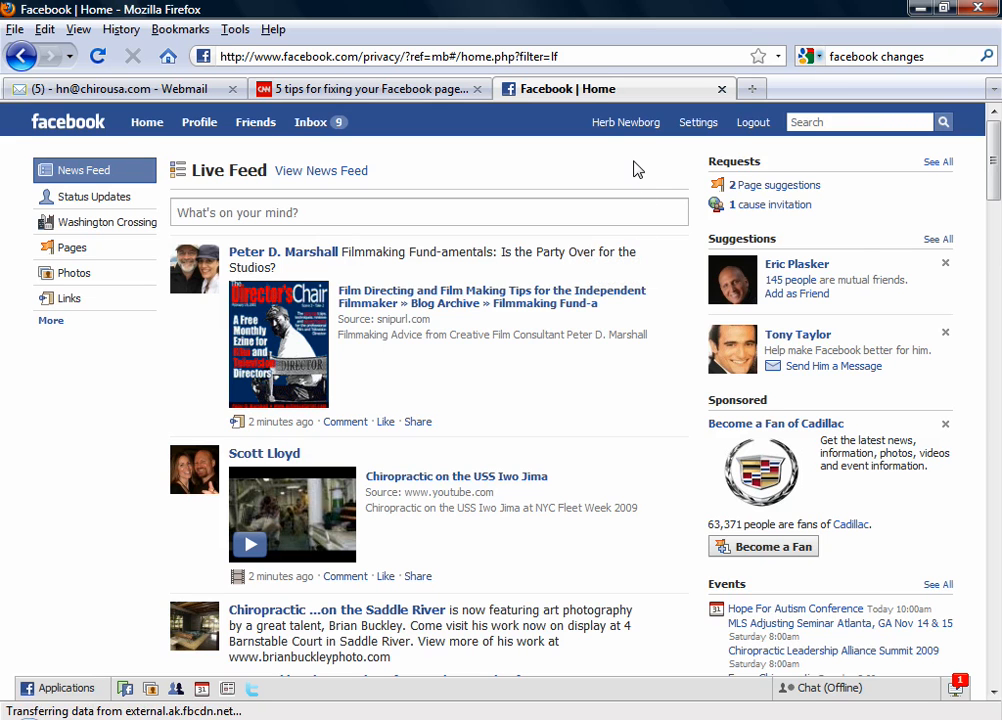
scroll(down, 3)
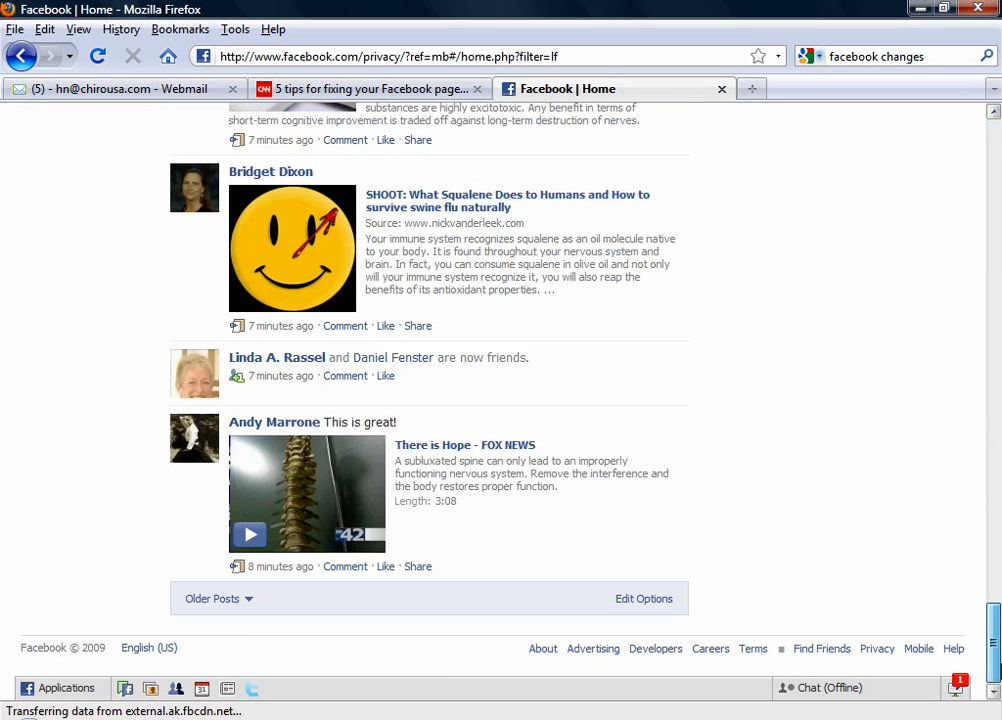
mouse_move(648, 390)
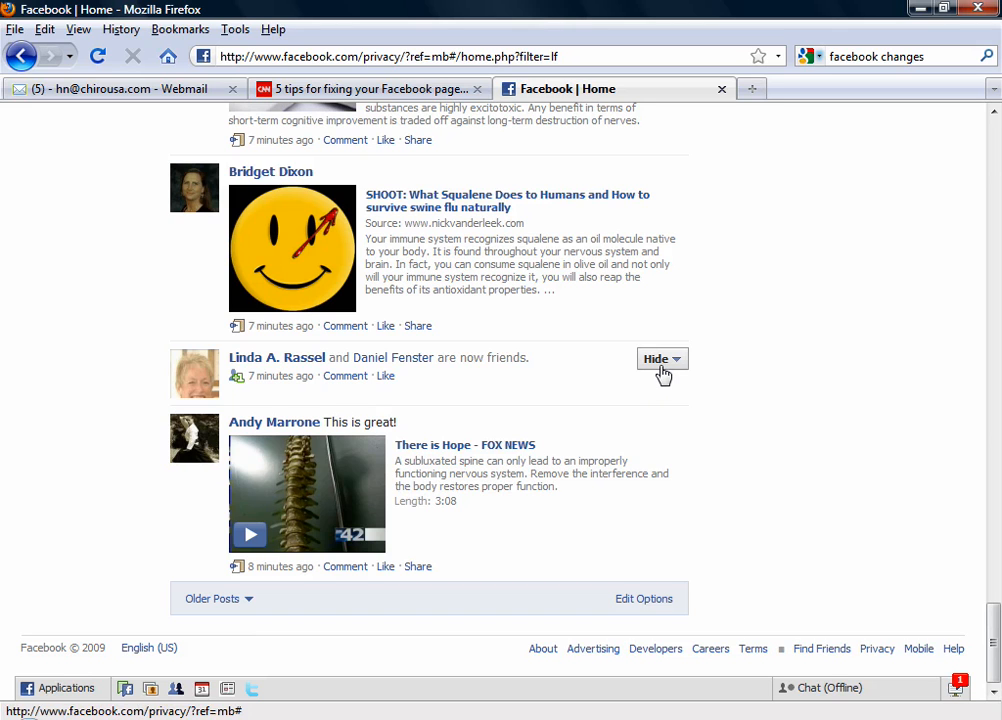
mouse_move(638, 608)
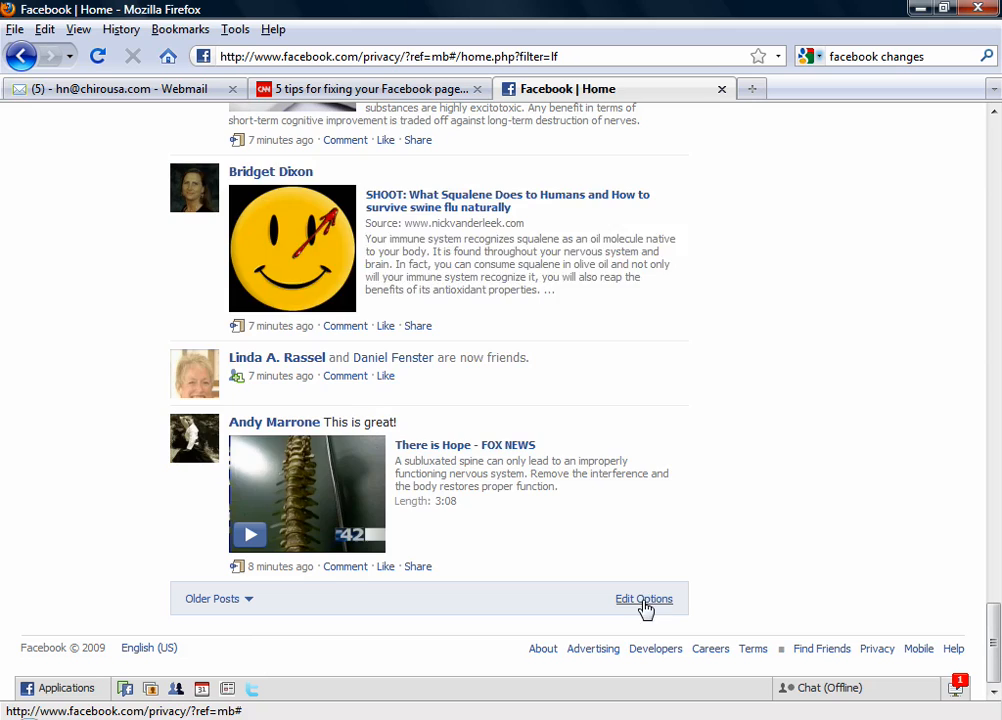
- In Edit Options, set Maximum number of friends to 5000 and save
click(644, 598)
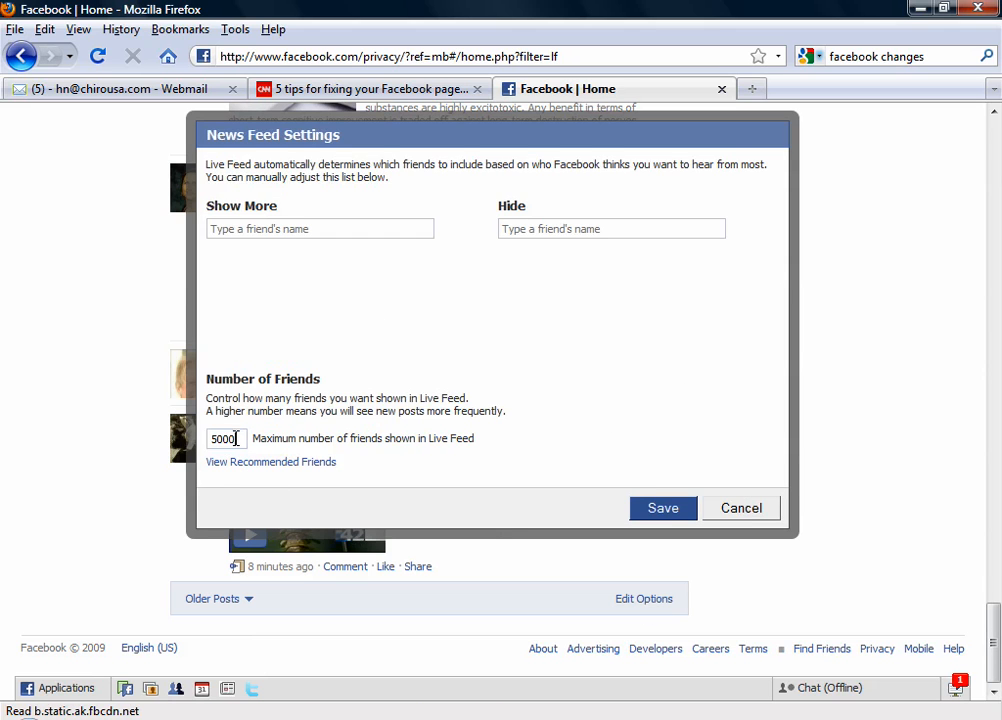
text(250)
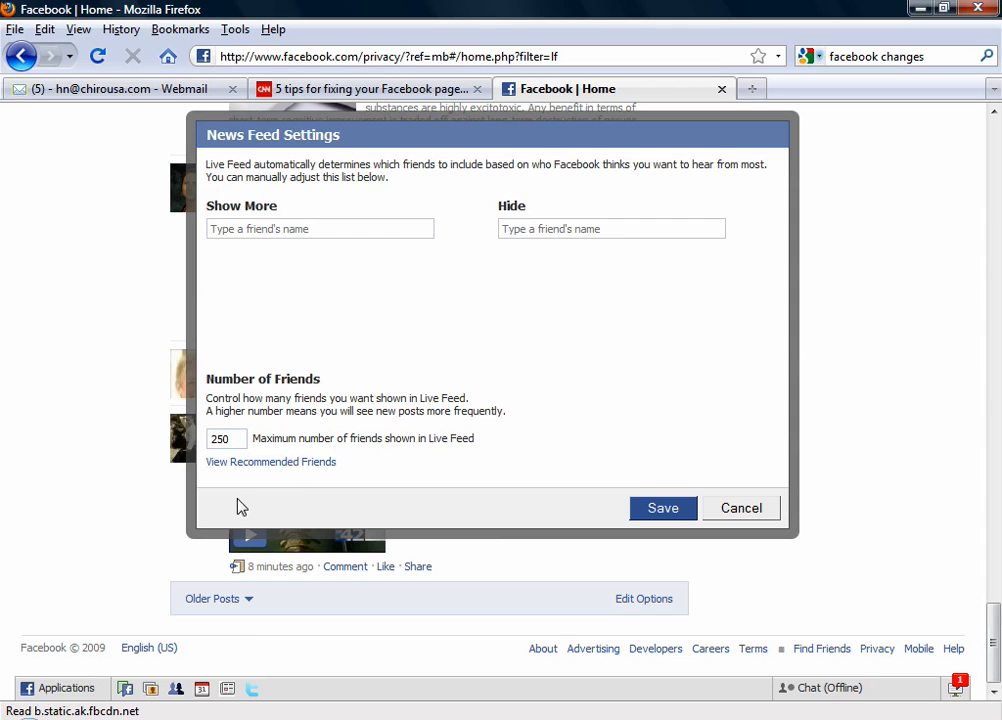
text(50)
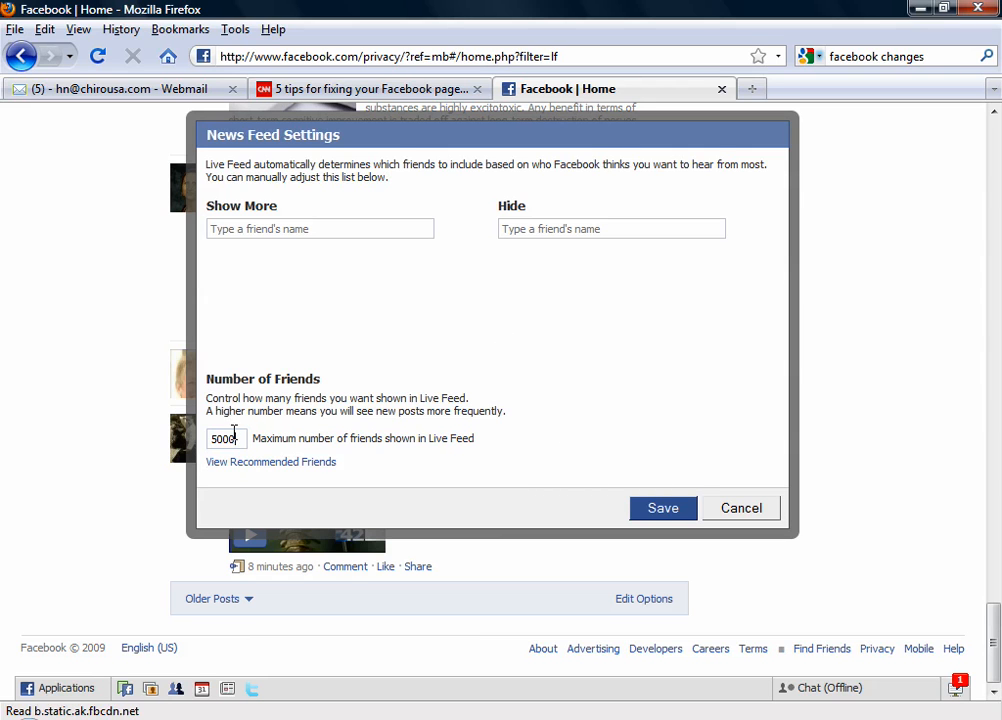
click(662, 508)
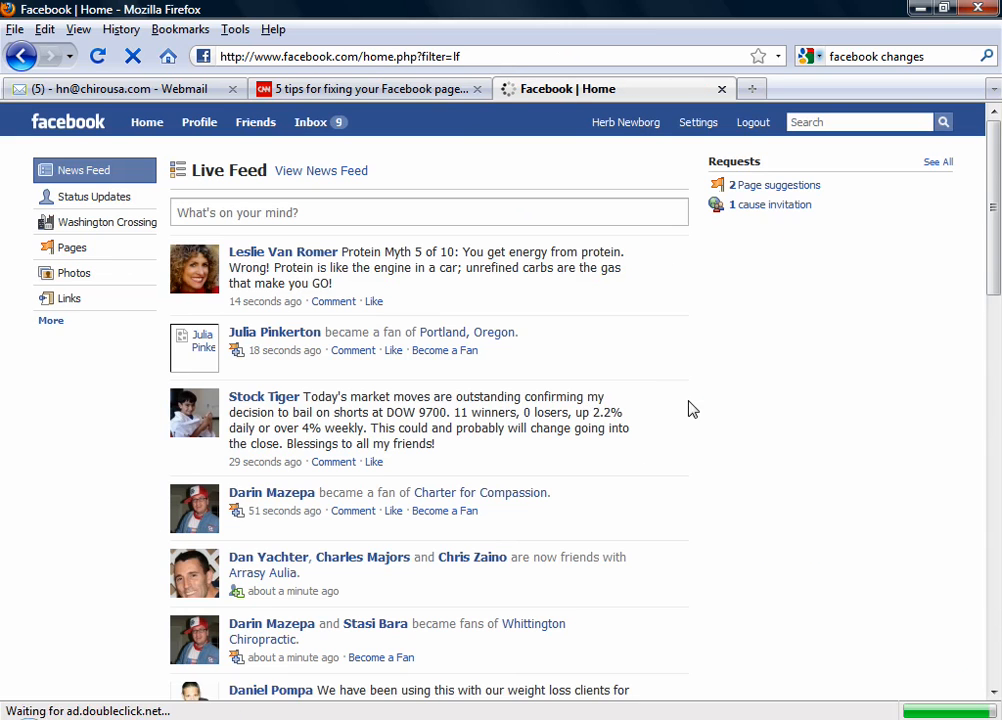
- Scroll the reloaded Live Feed and reopen Edit Options to check the 5000 limit
scroll(down, 3)
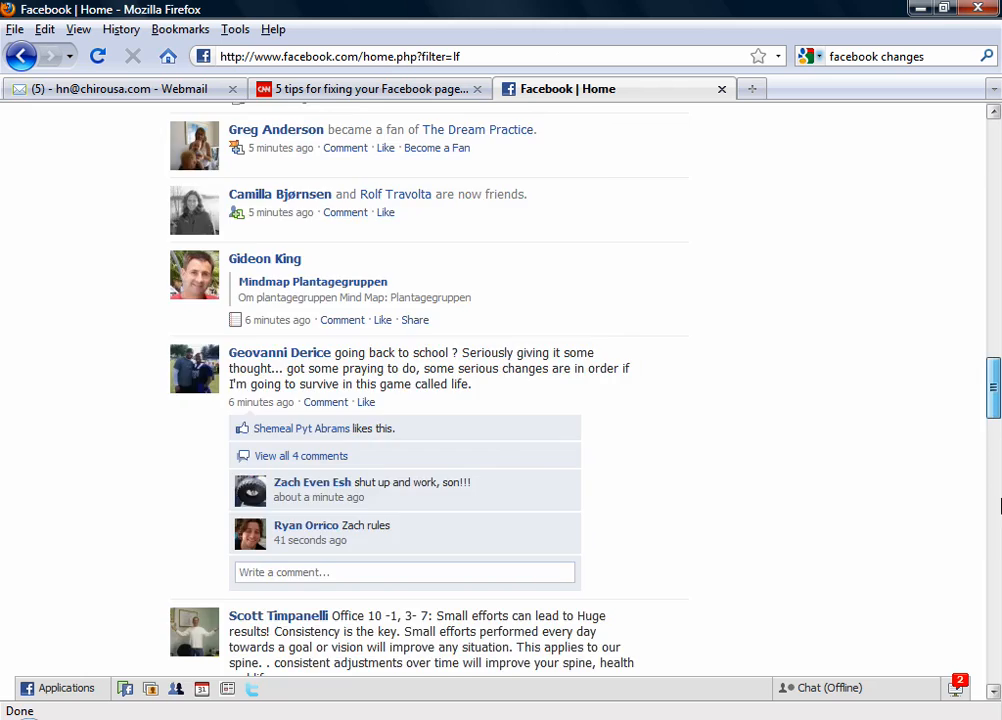
click(644, 598)
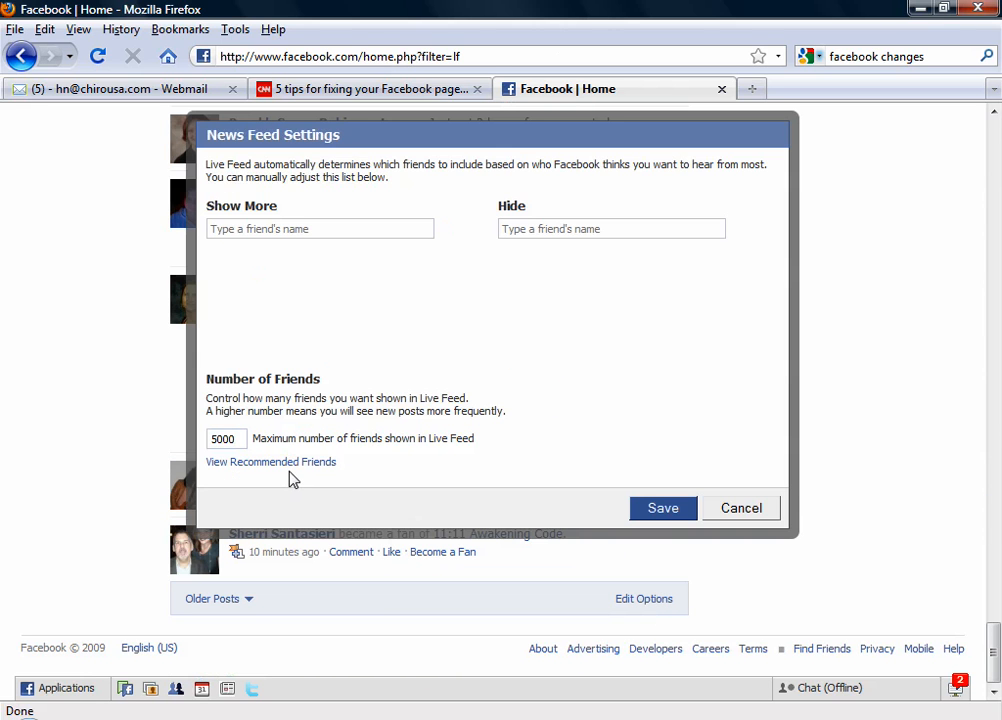
mouse_move(343, 490)
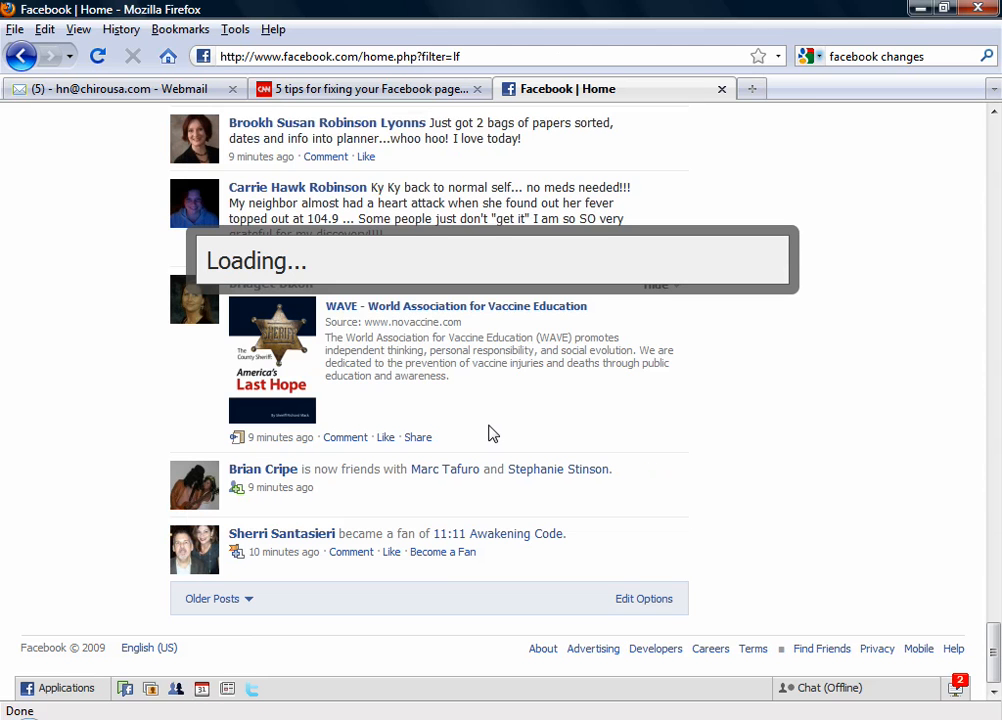
mouse_move(519, 433)
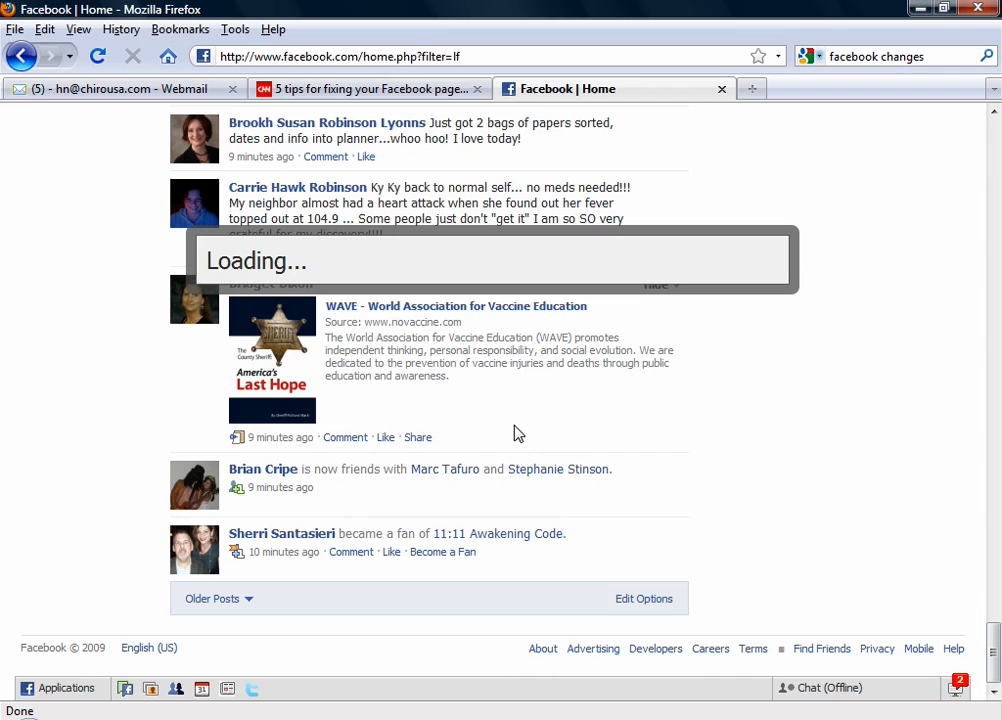
mouse_move(793, 392)
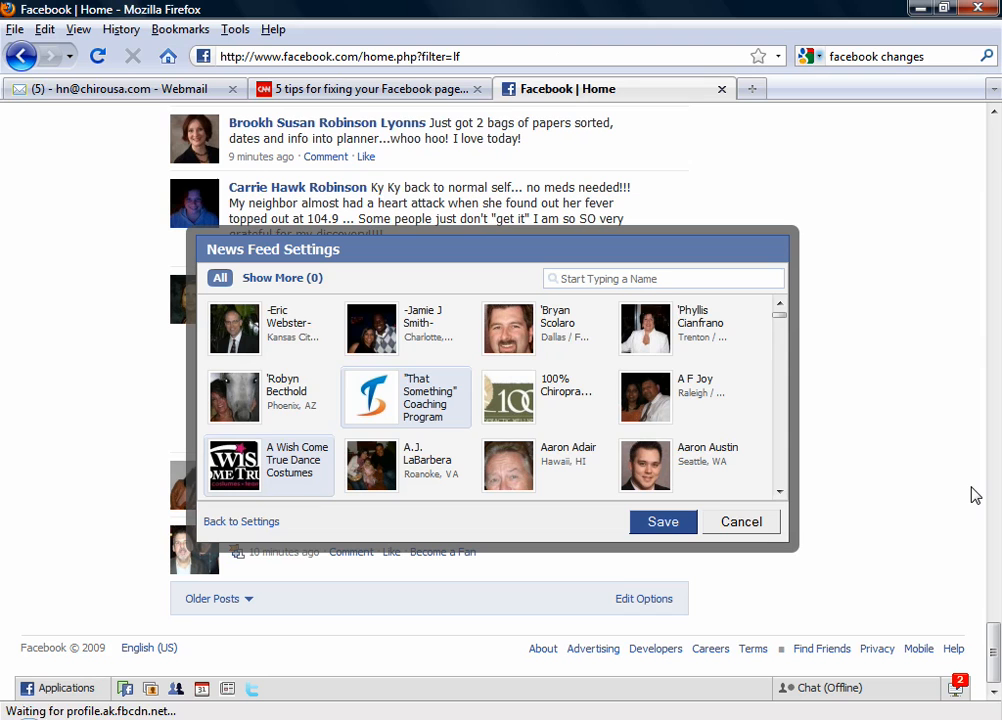
mouse_move(938, 485)
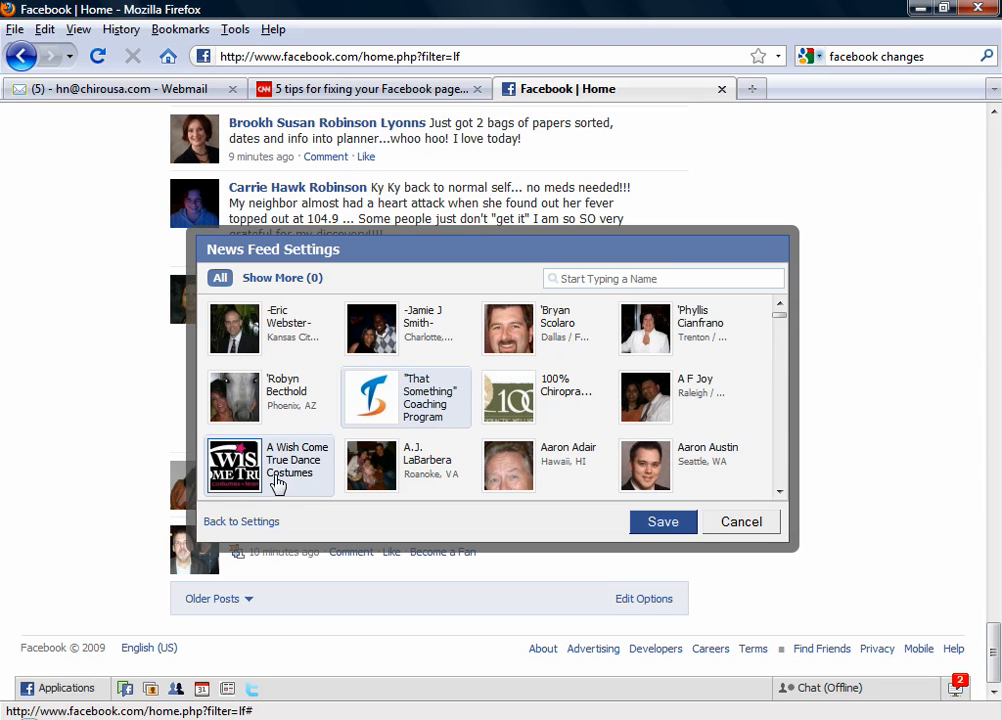
mouse_move(294, 484)
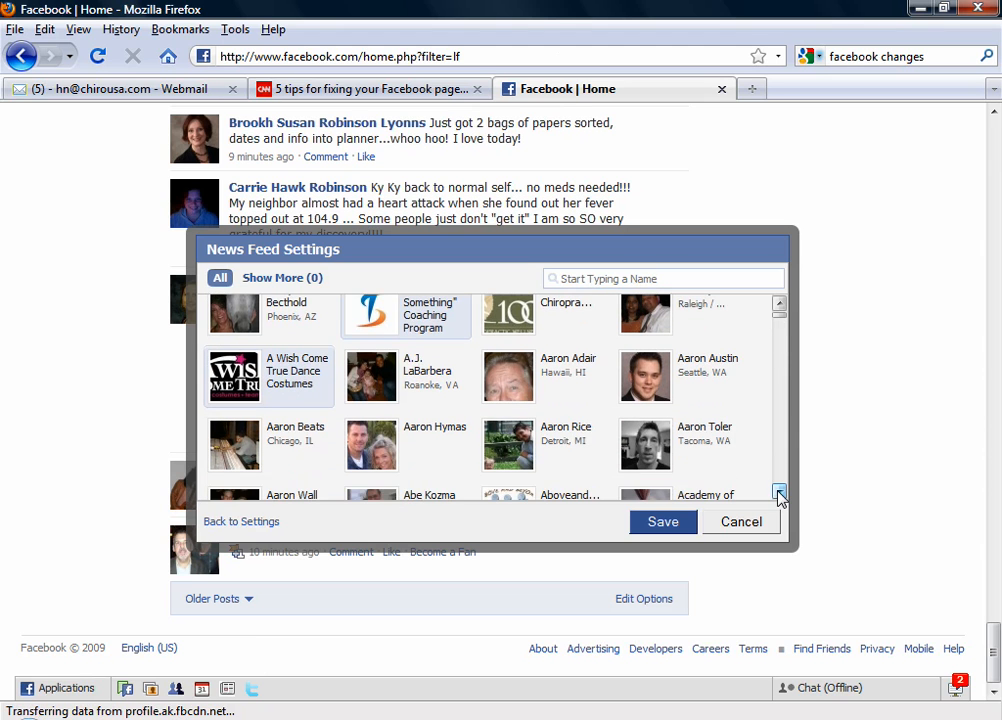
- Browse the recommended friends, then cancel the News Feed Settings dialog
click(779, 494)
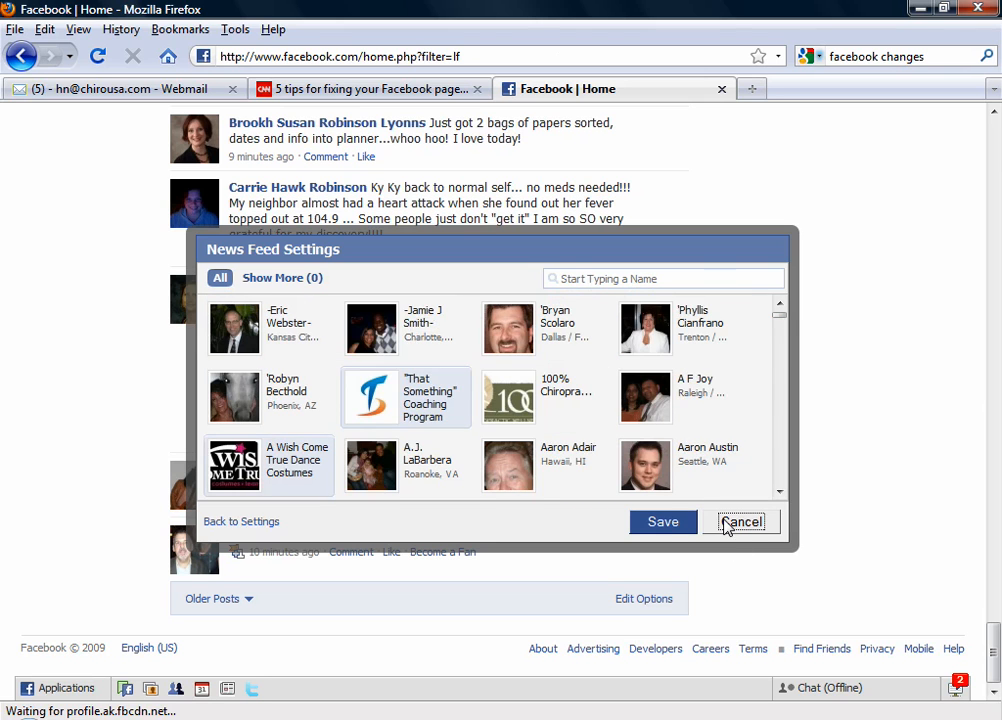
click(740, 521)
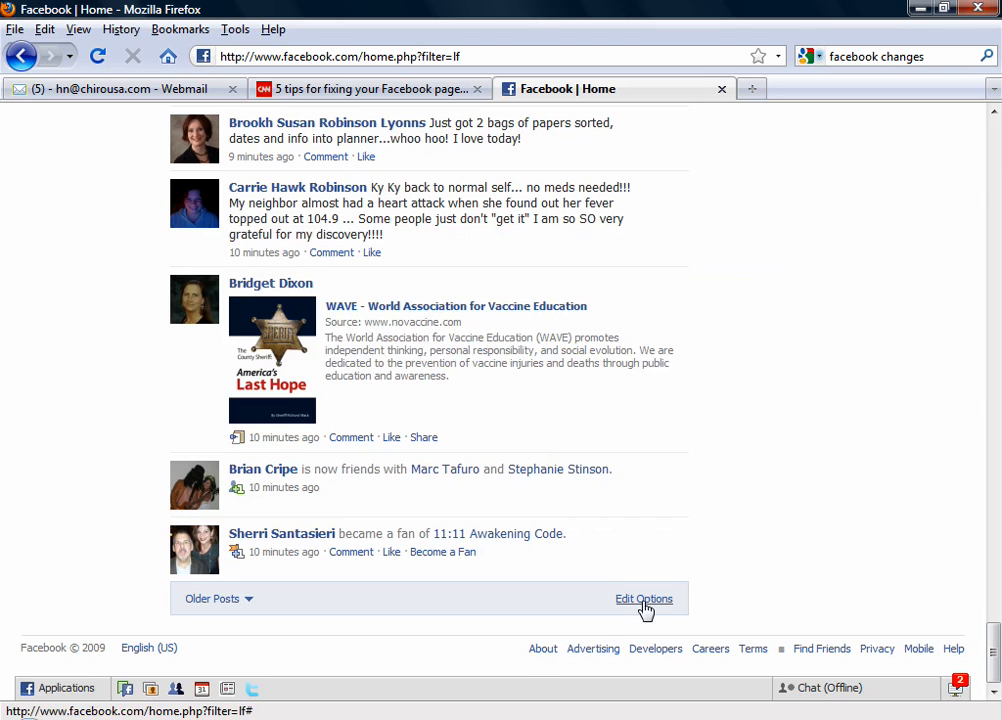
- Reopen Edit Options, try 'p' in Show More, dismiss suggestions, and save with 5000 kept
click(644, 598)
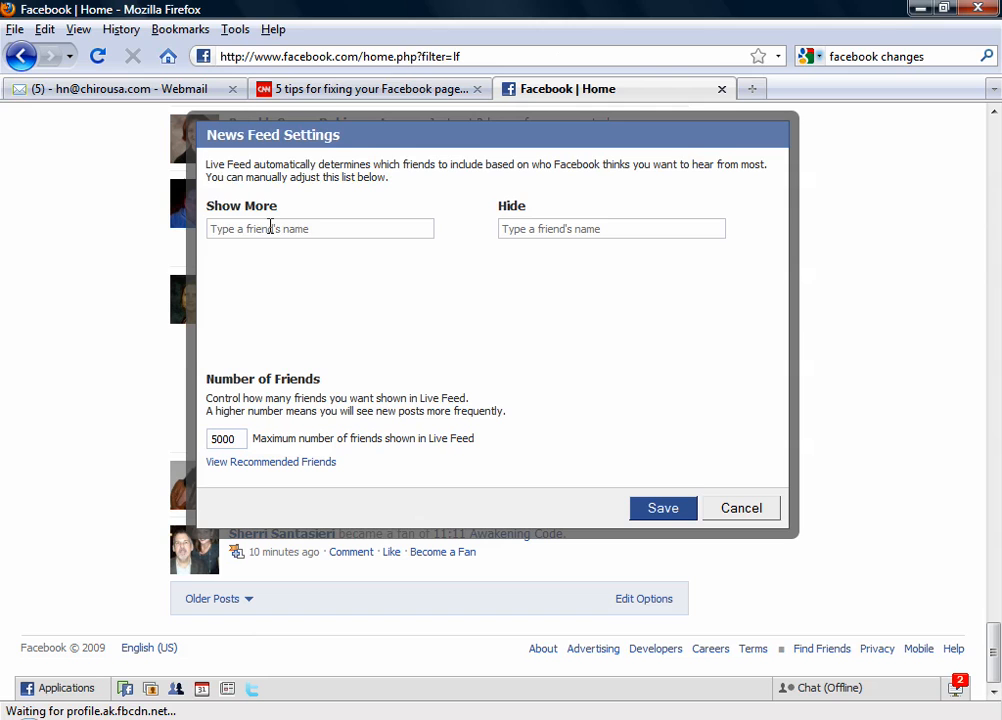
click(320, 228)
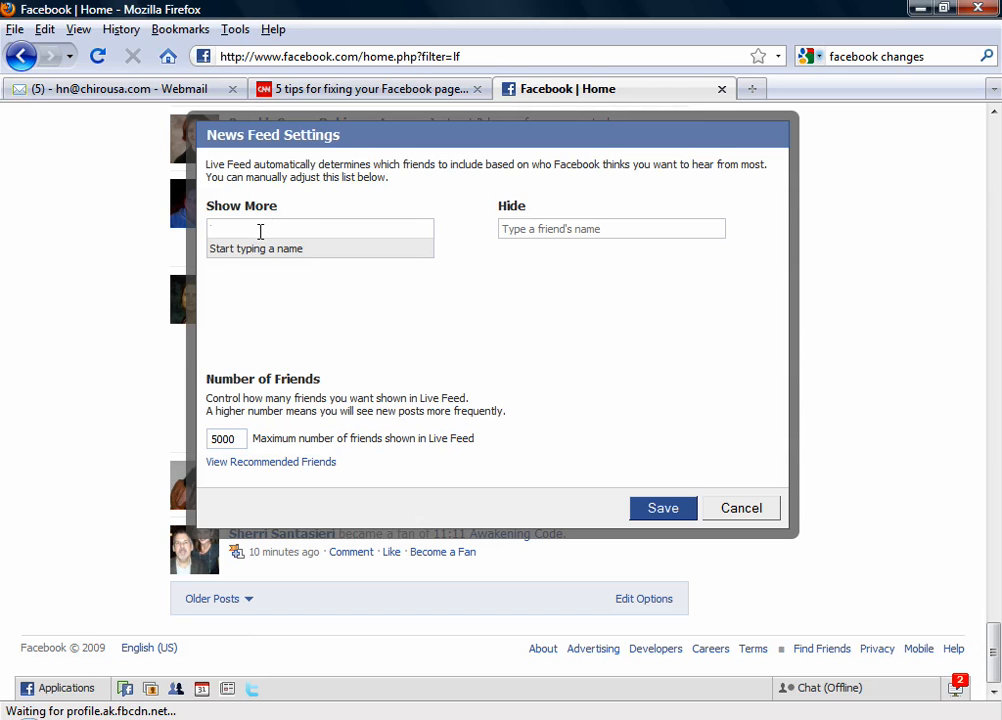
text(p)
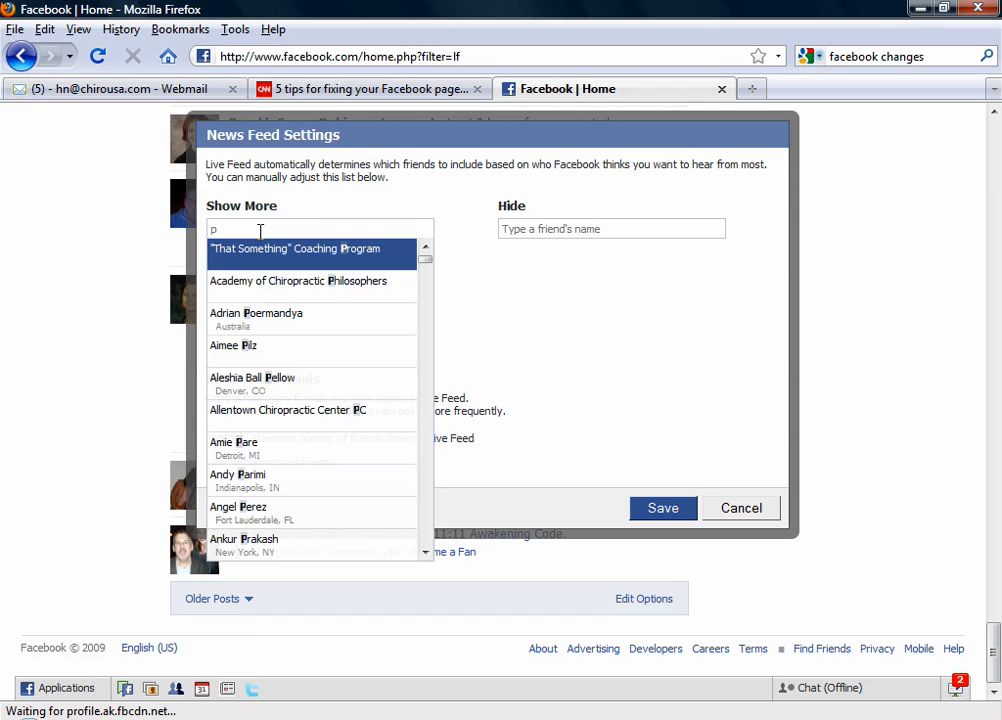
click(298, 248)
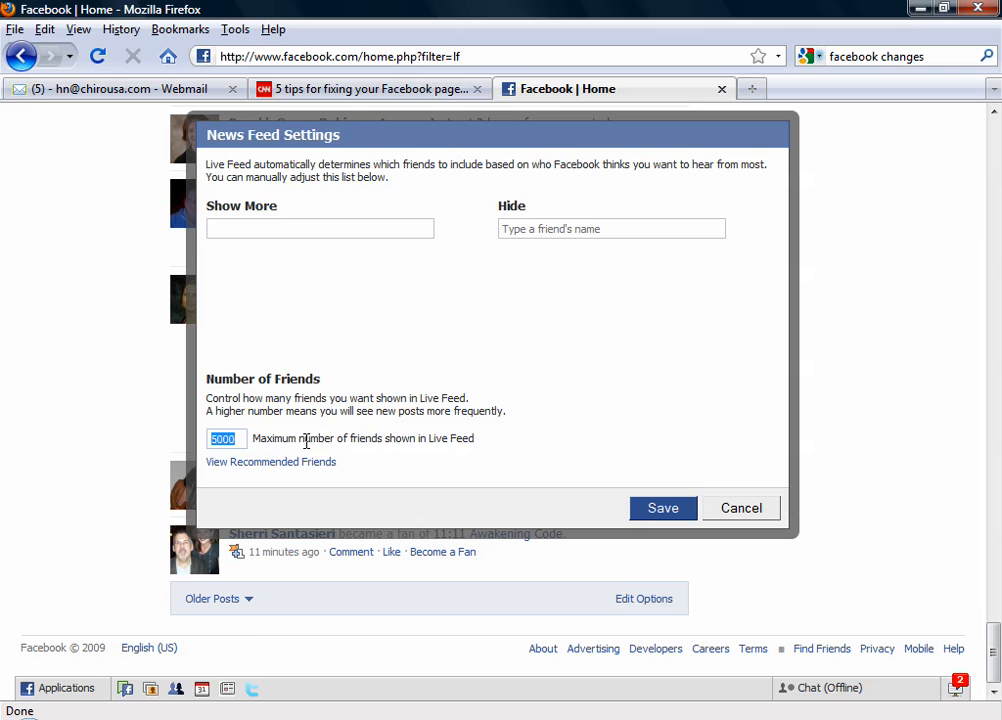
mouse_move(277, 273)
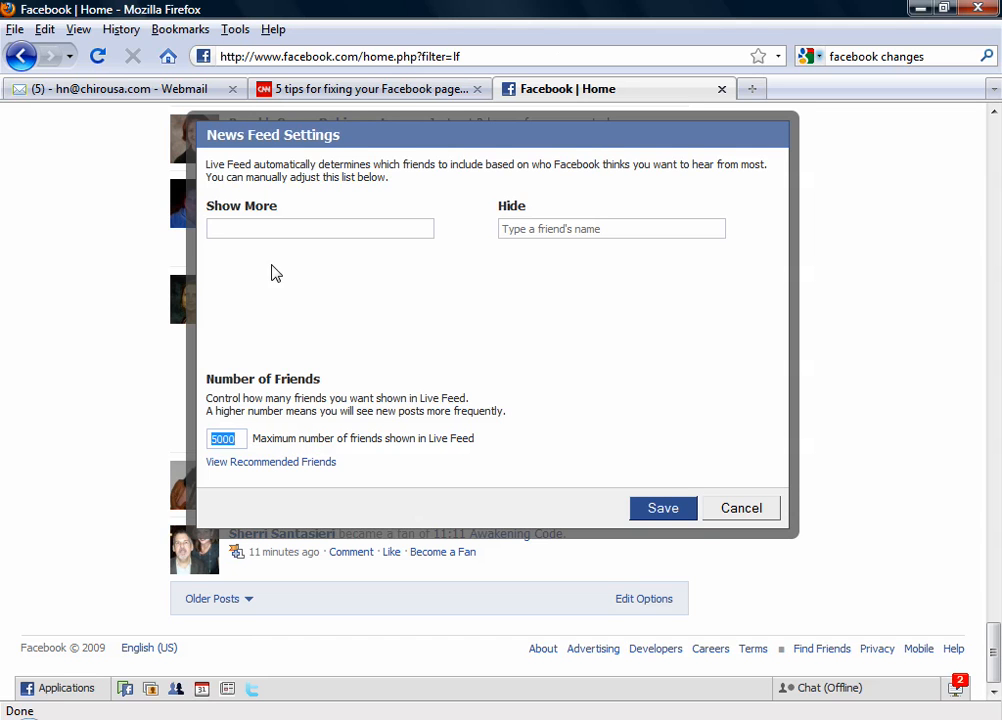
mouse_move(663, 508)
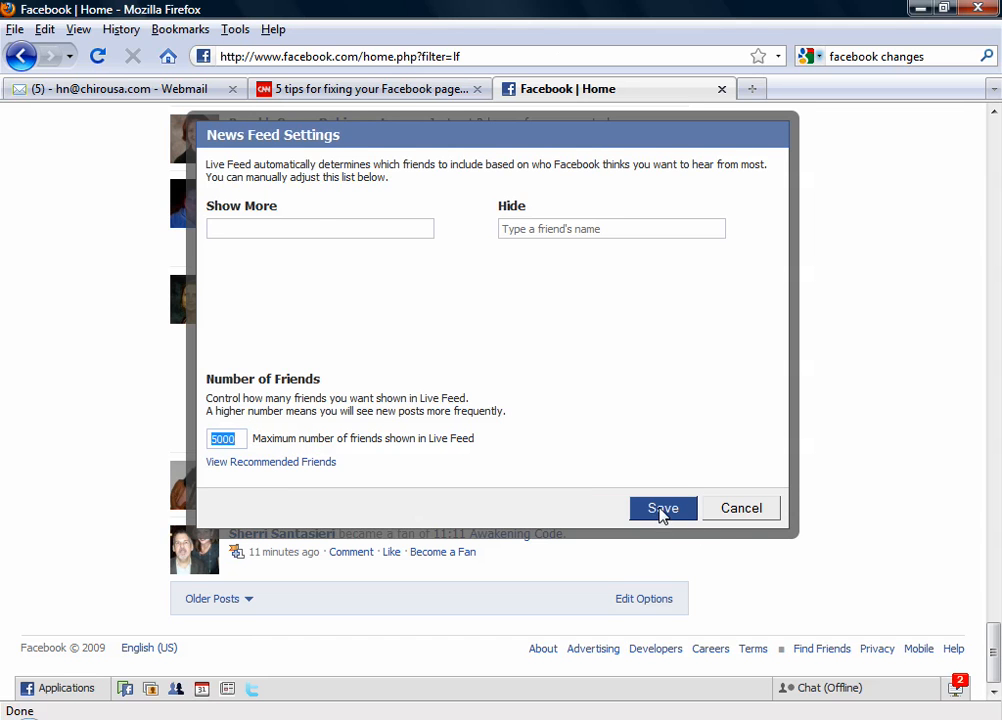
click(662, 508)
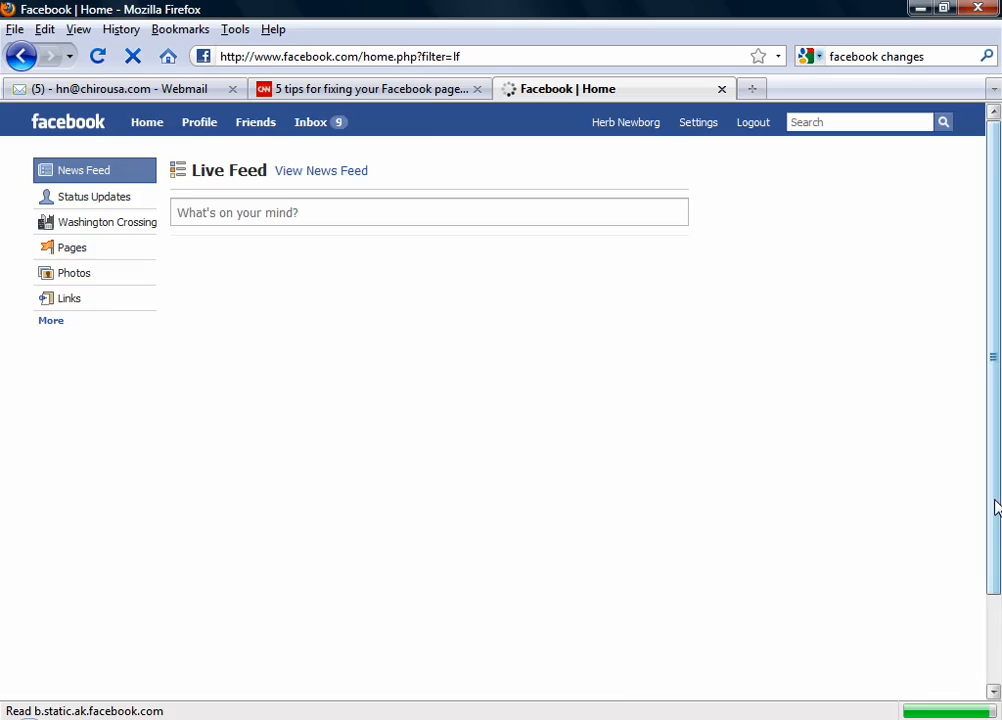
- Scroll the reloading Live Feed while its newest posts load
scroll(down, 3)
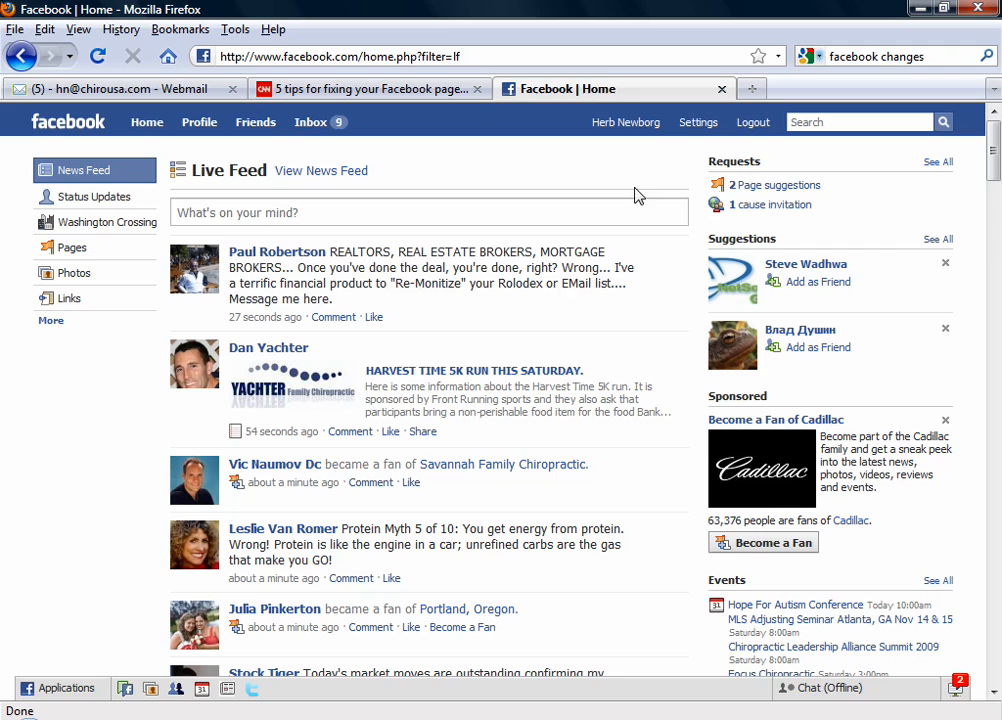
mouse_move(663, 252)
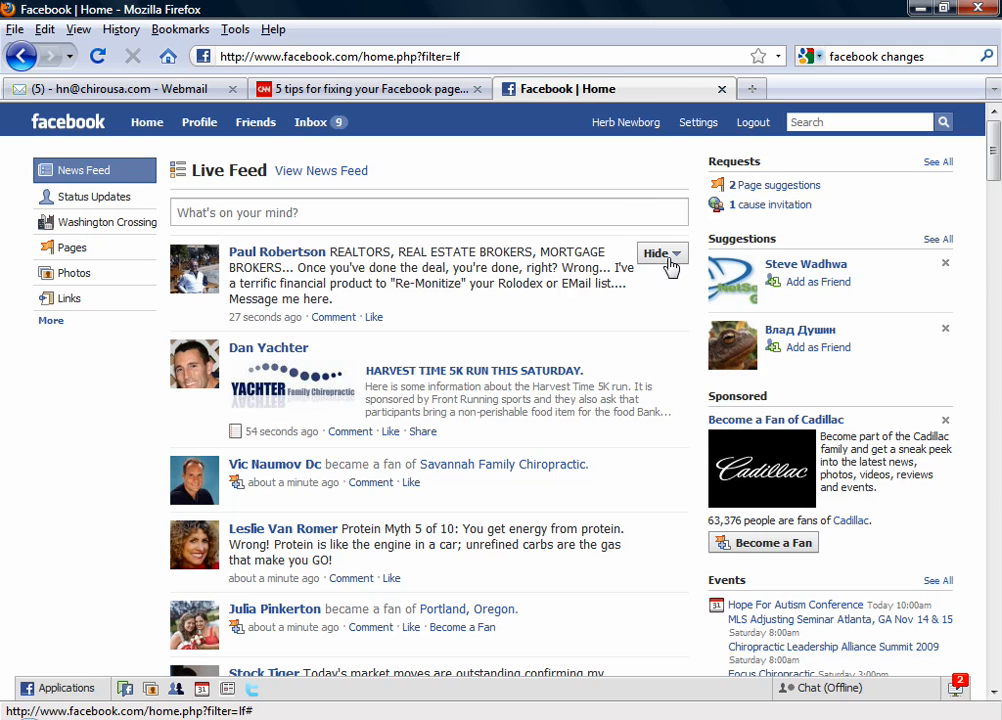
mouse_move(64, 452)
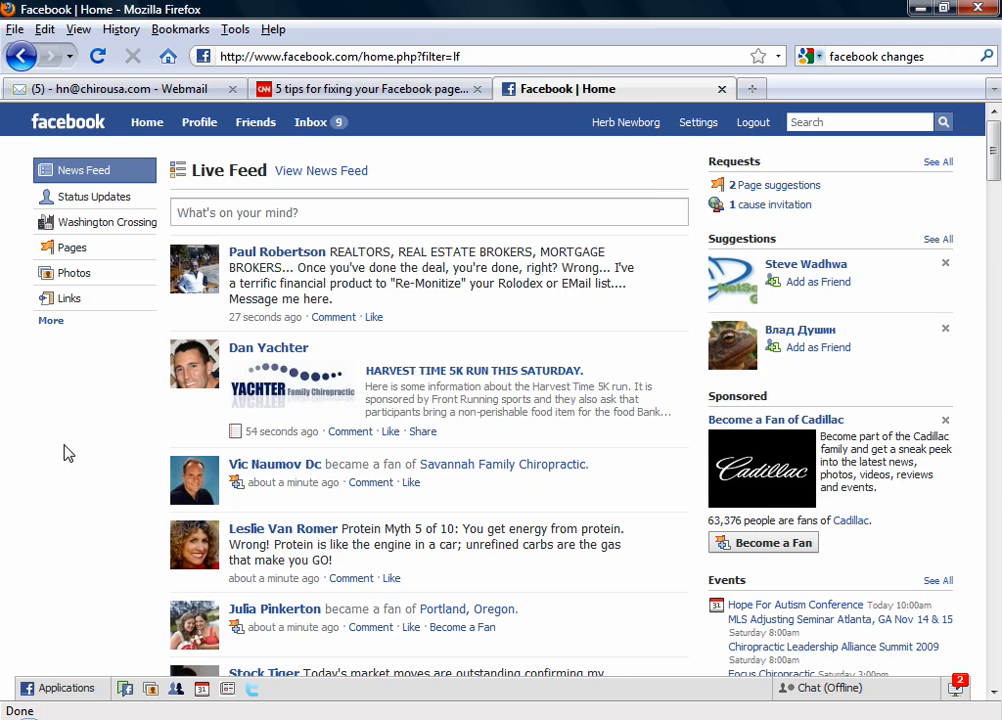
mouse_move(82, 376)
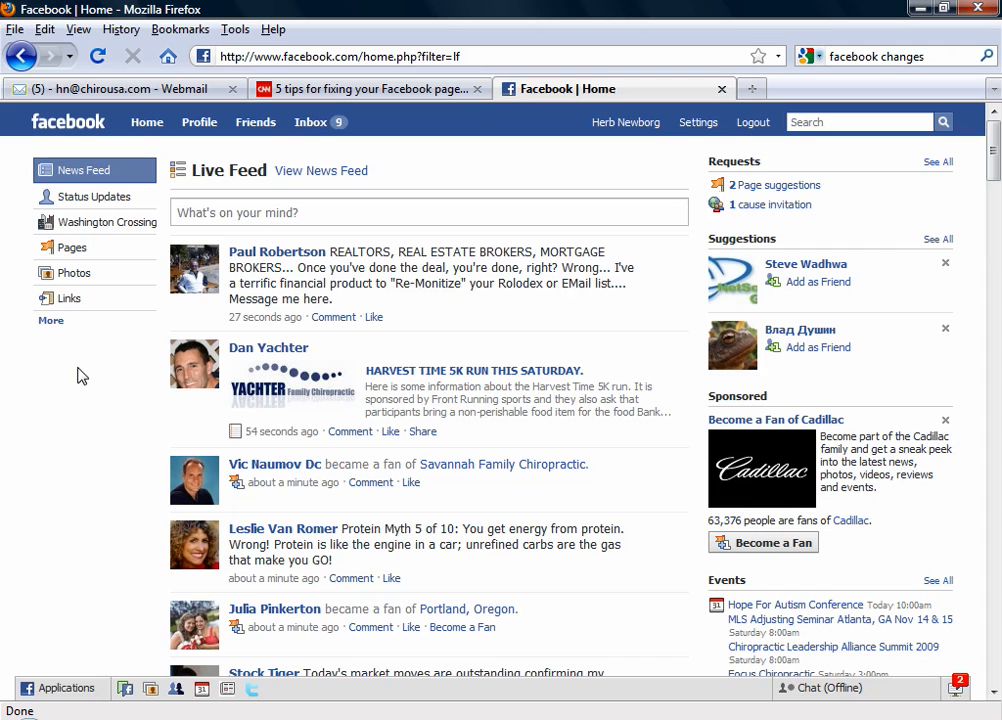
mouse_move(184, 175)
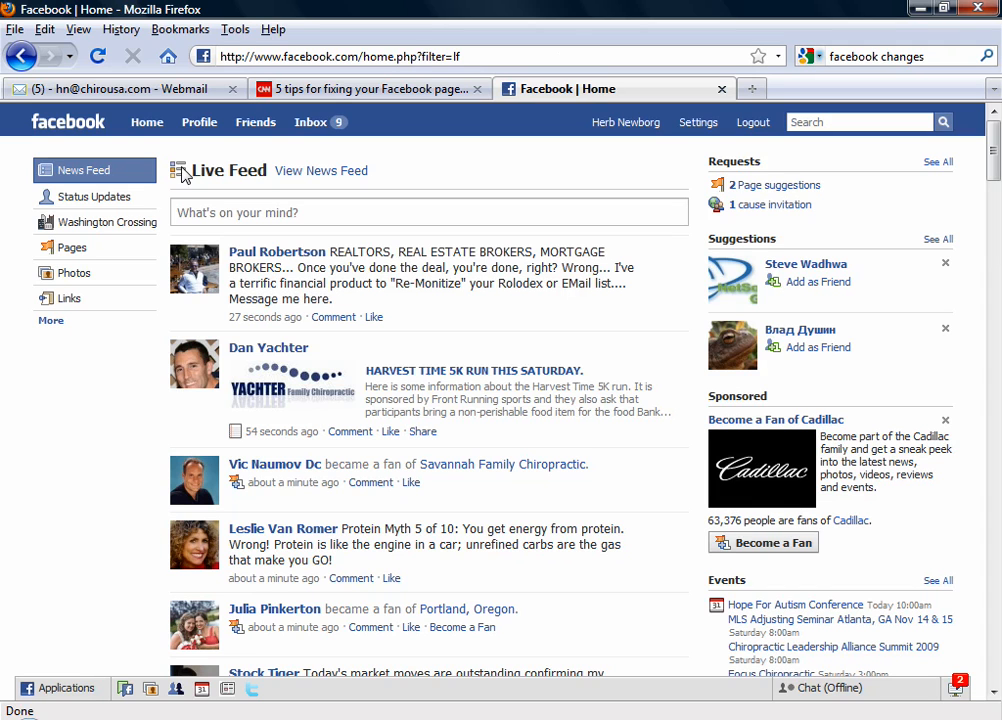
- Reload the Live Feed via Home and scroll down to posts from four minutes ago
click(146, 121)
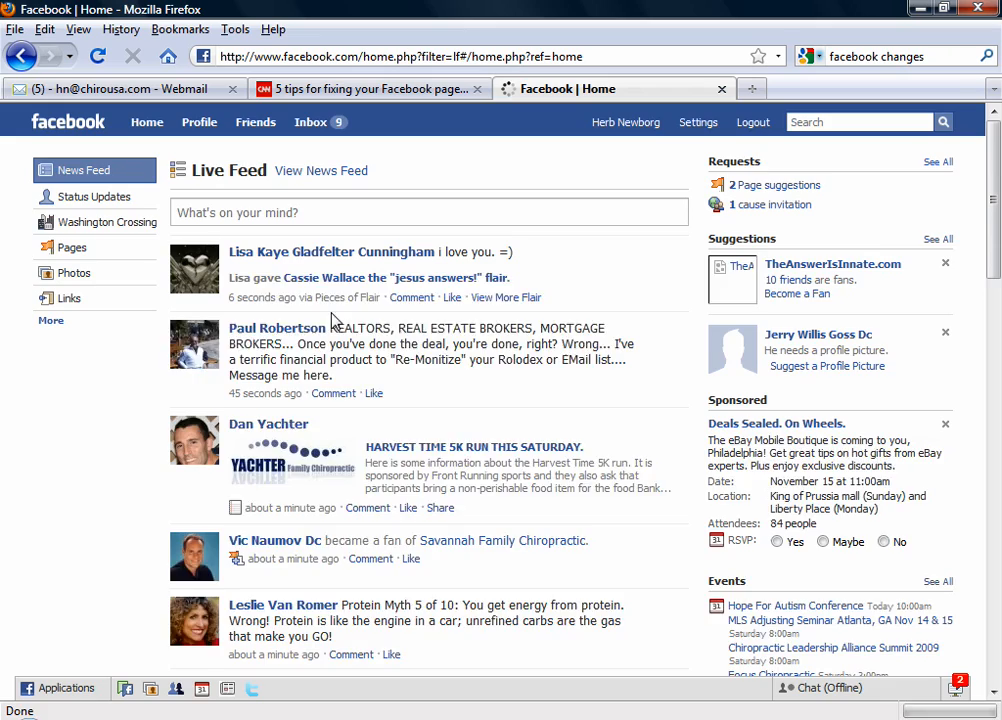
scroll(down, 3)
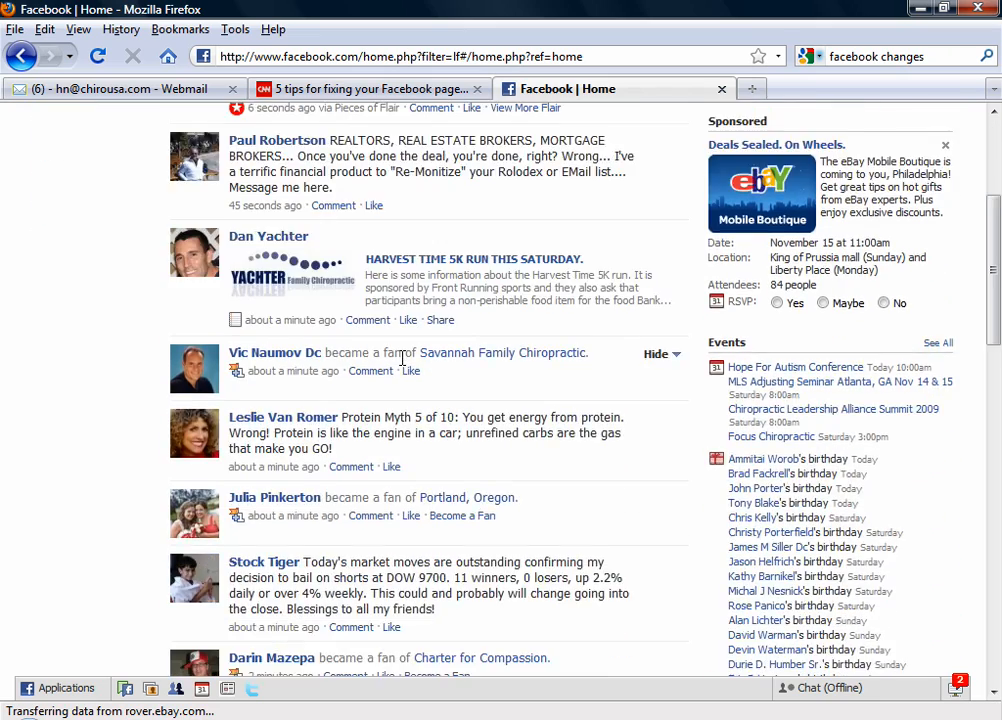
scroll(down, 3)
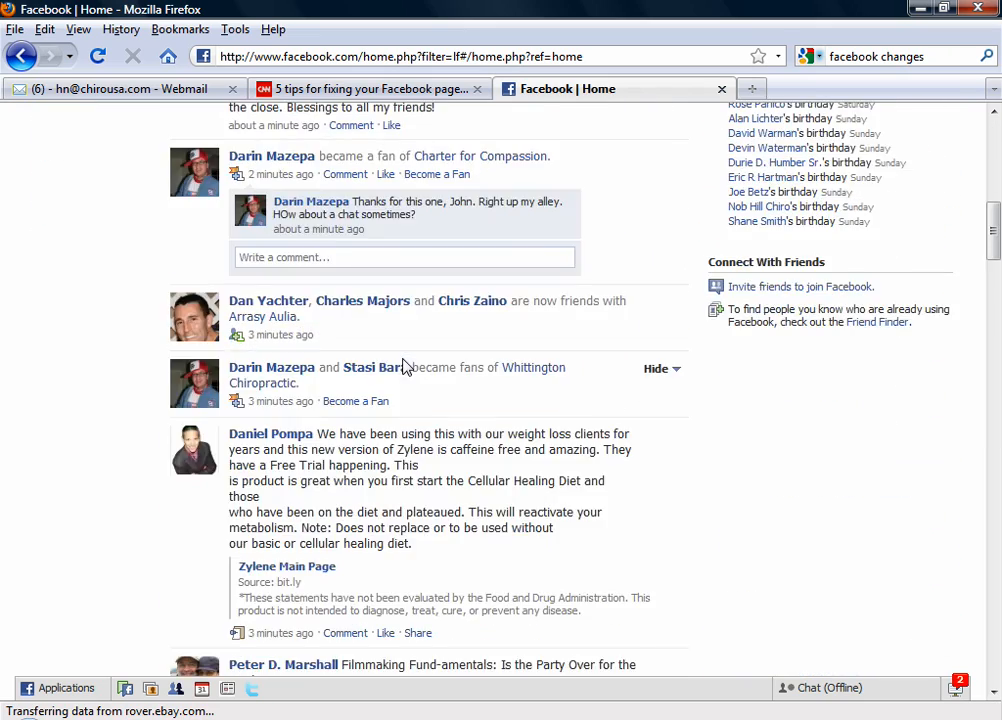
scroll(down, 3)
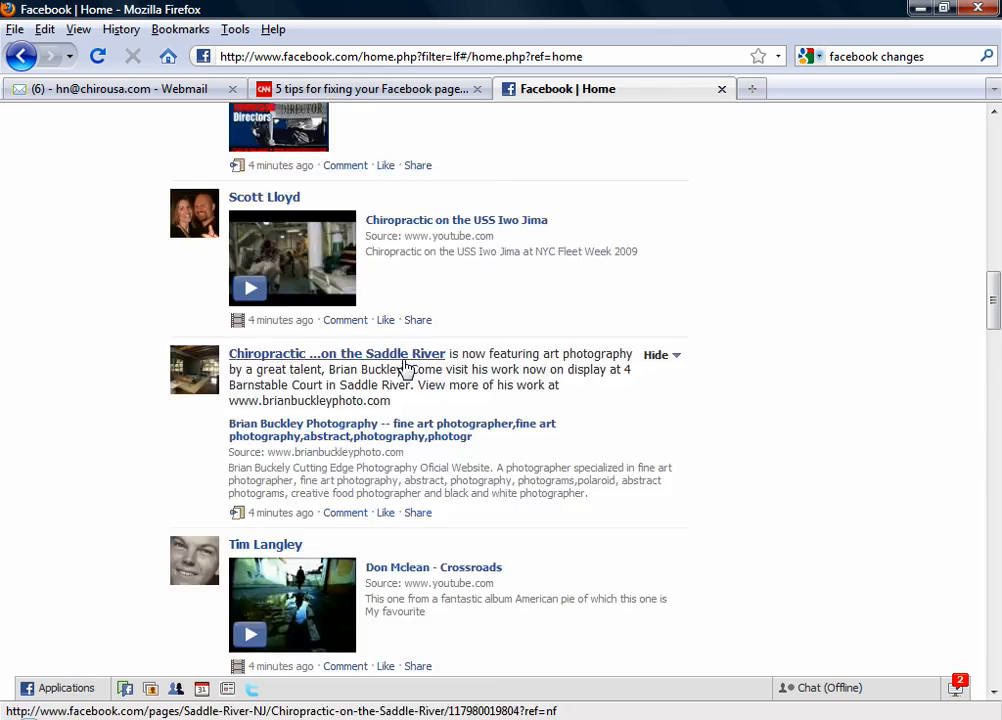